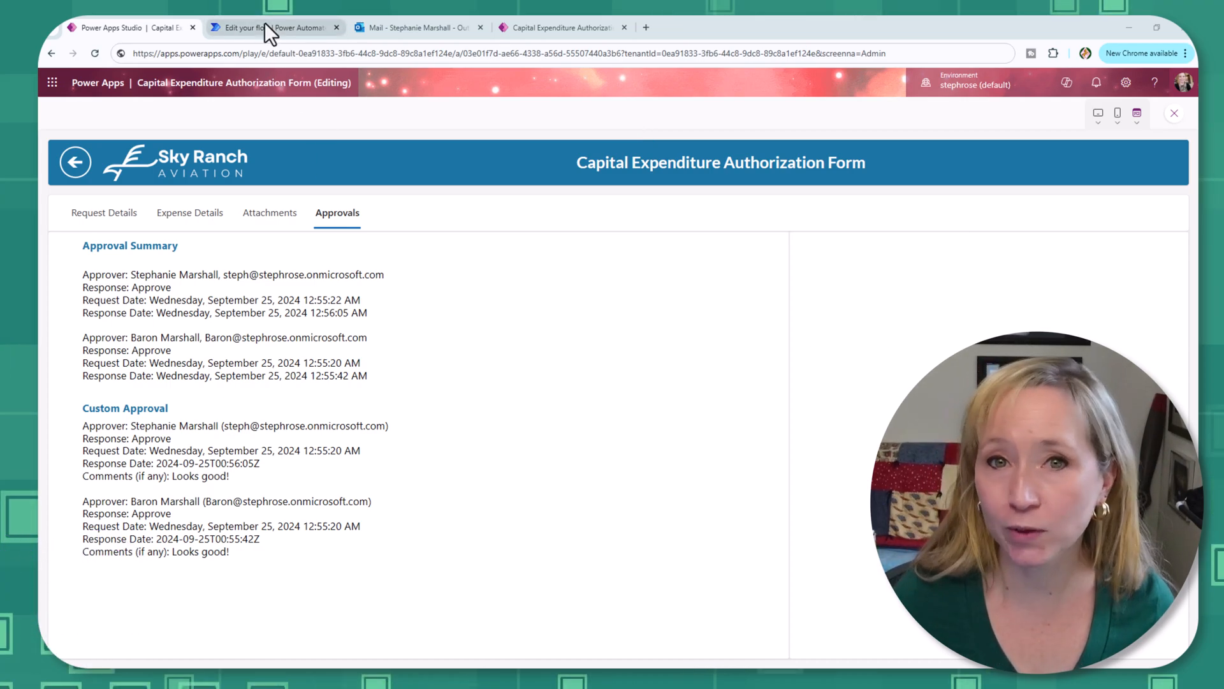
# Step: Leave the Approvals summary and open the drone project's Approved to Work email in Outlook
pyautogui.click(274, 27)
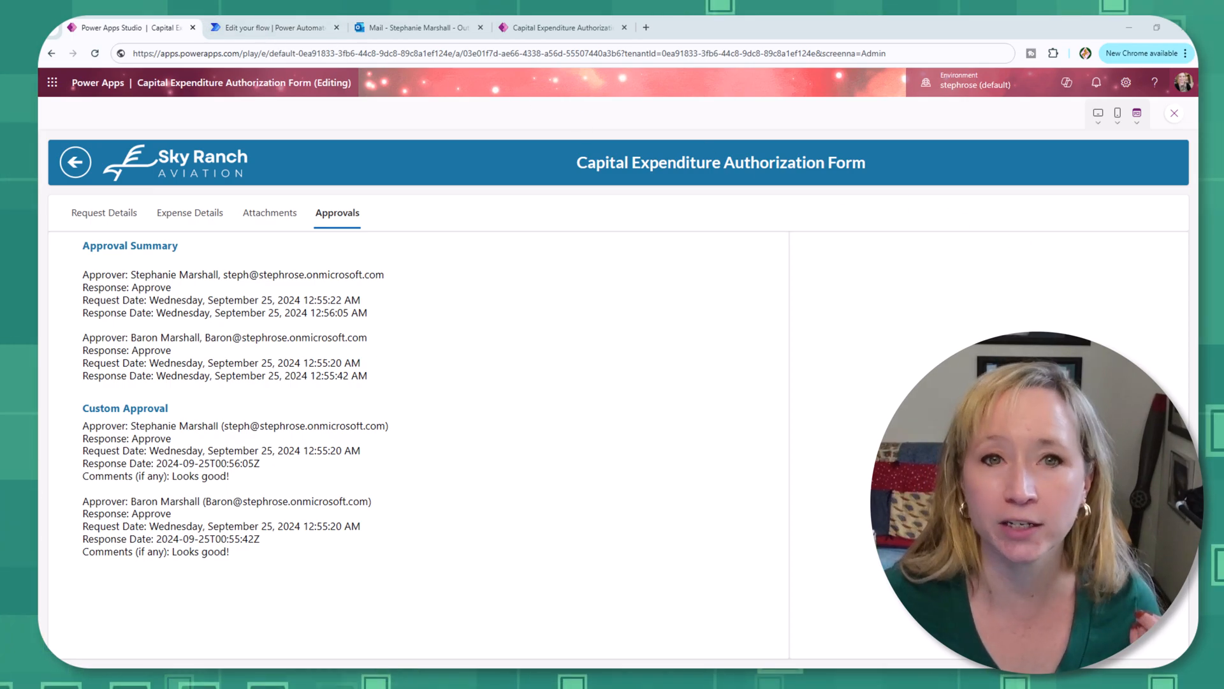
pyautogui.click(417, 28)
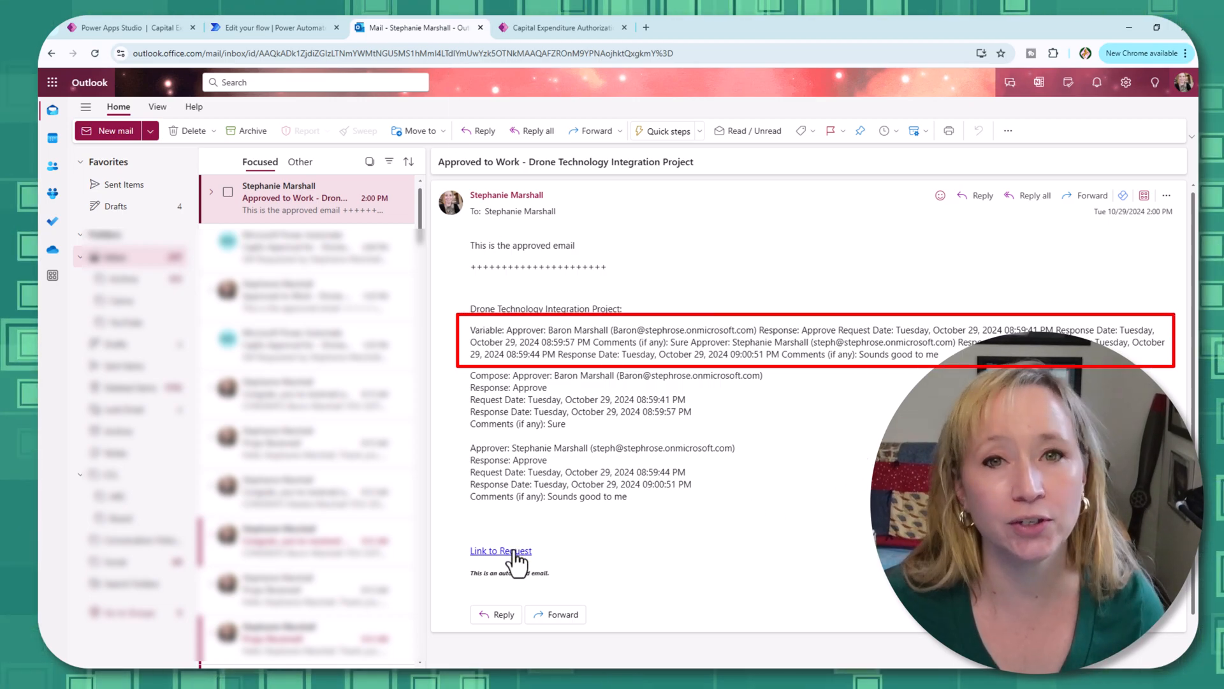
# Step: Inspect the Compose replace LineBreak expression, then the approved email's Link to Request
pyautogui.click(273, 28)
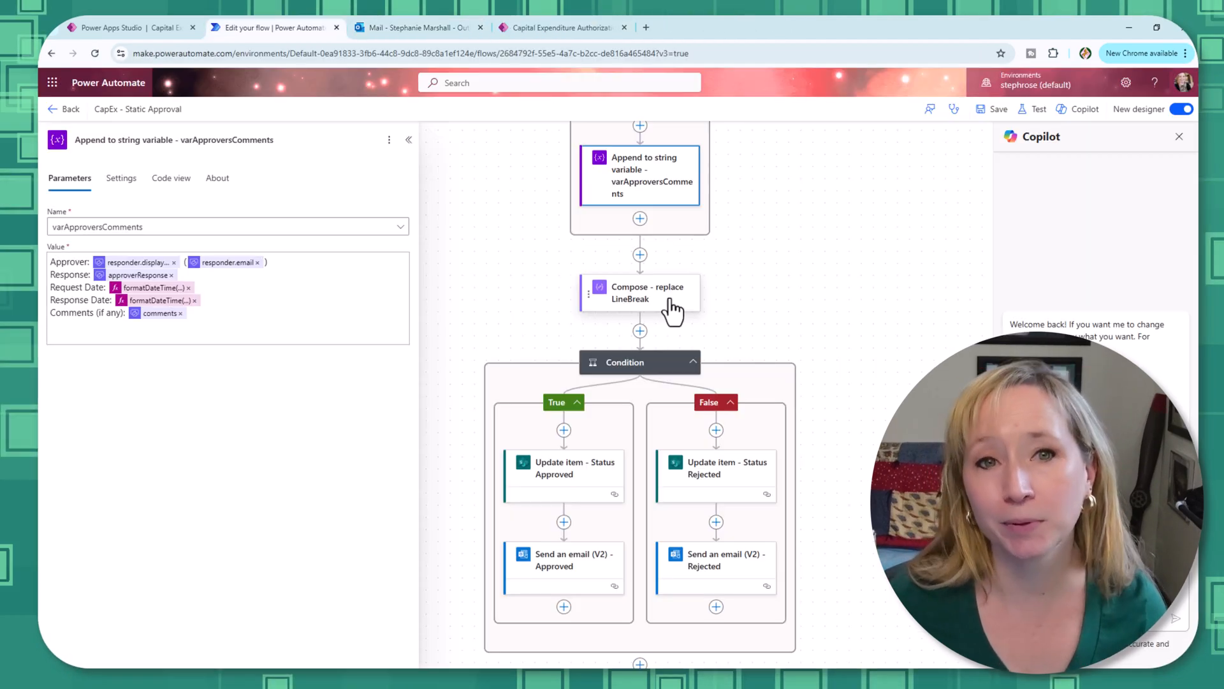
pyautogui.click(640, 293)
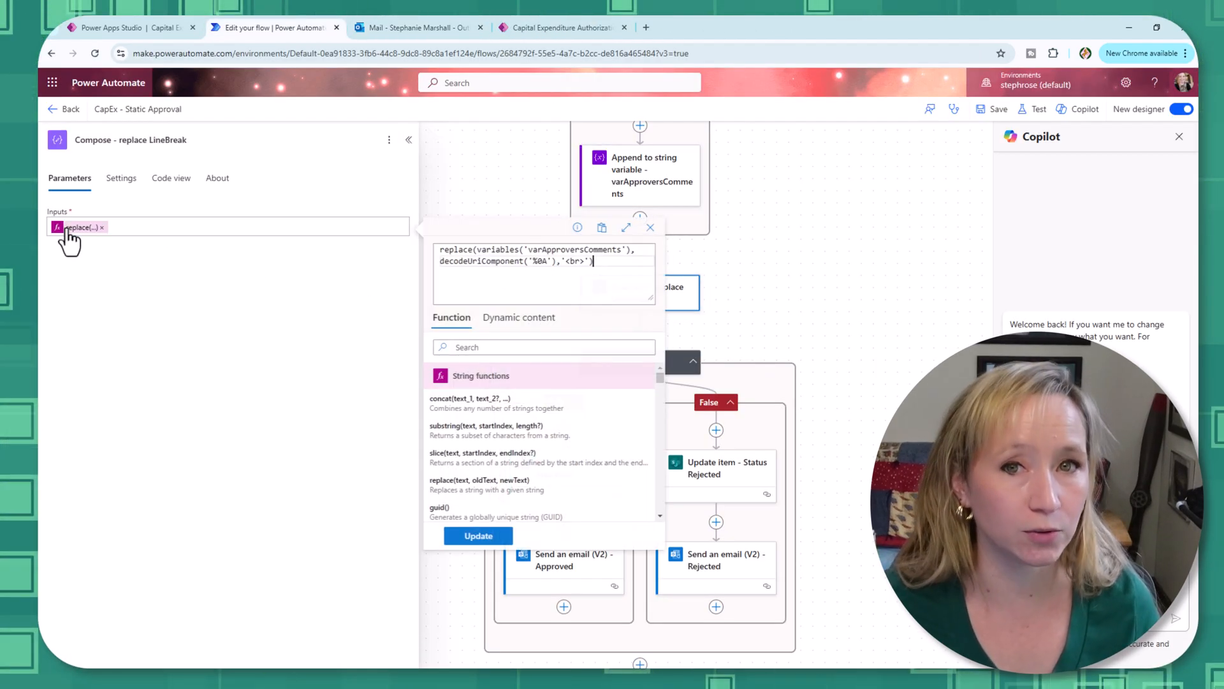
pyautogui.moveTo(796, 307)
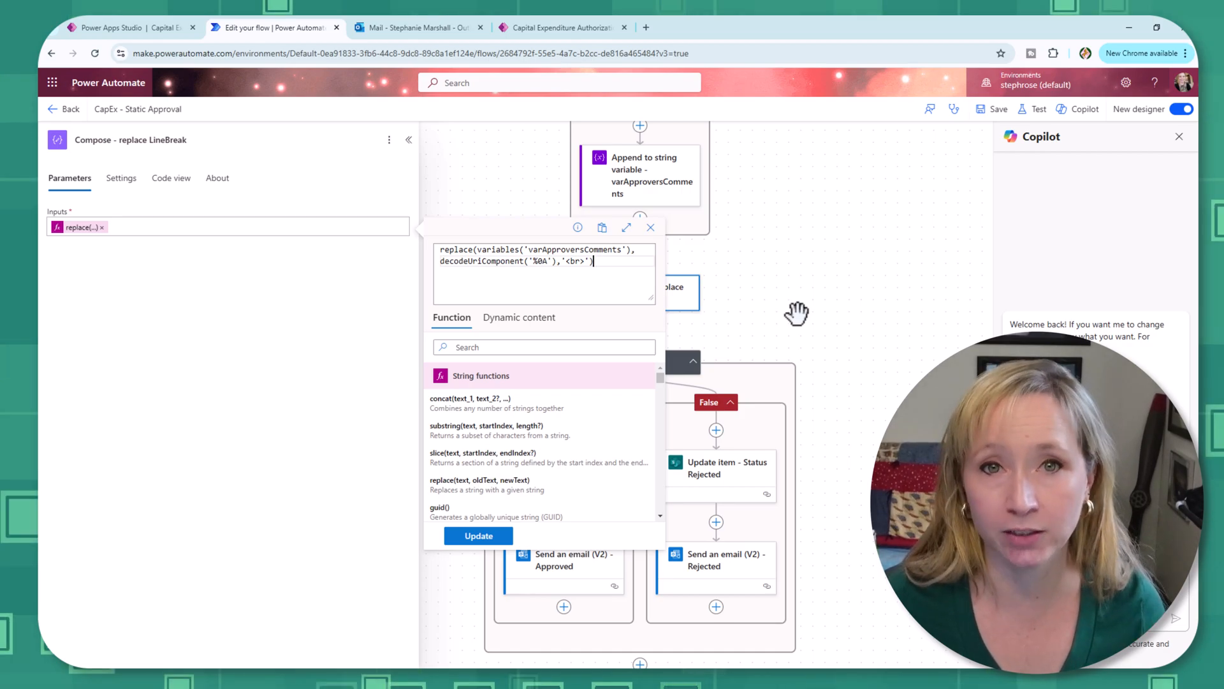
pyautogui.click(563, 562)
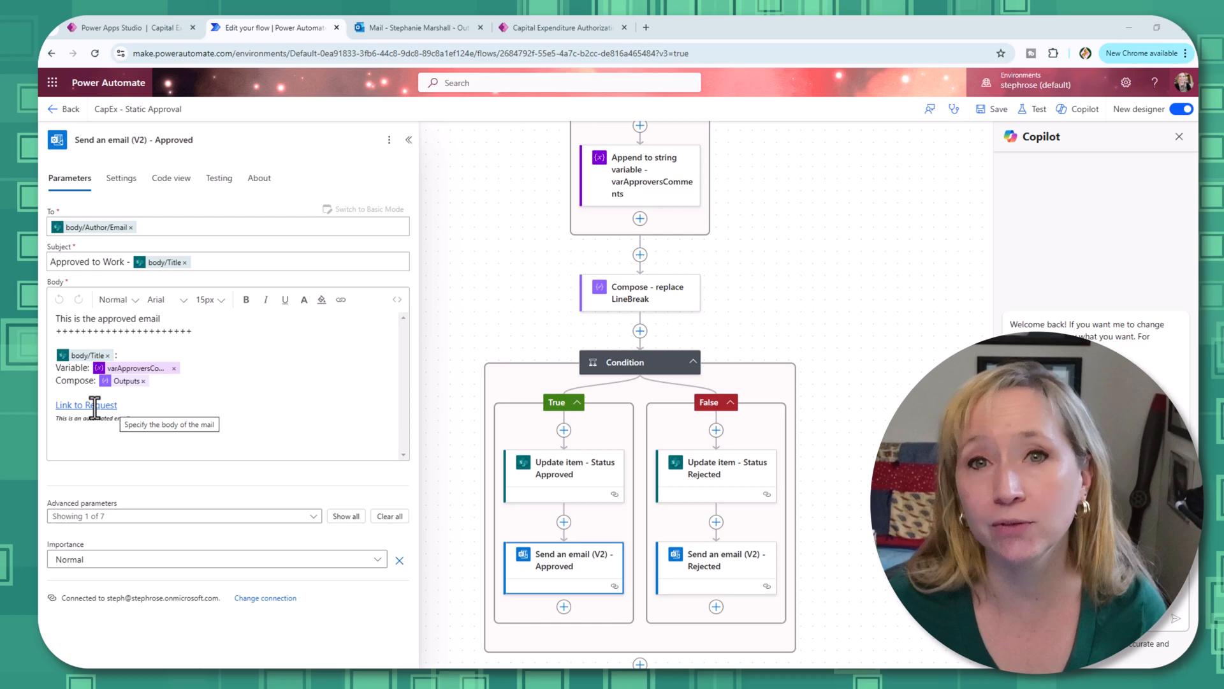
pyautogui.click(87, 404)
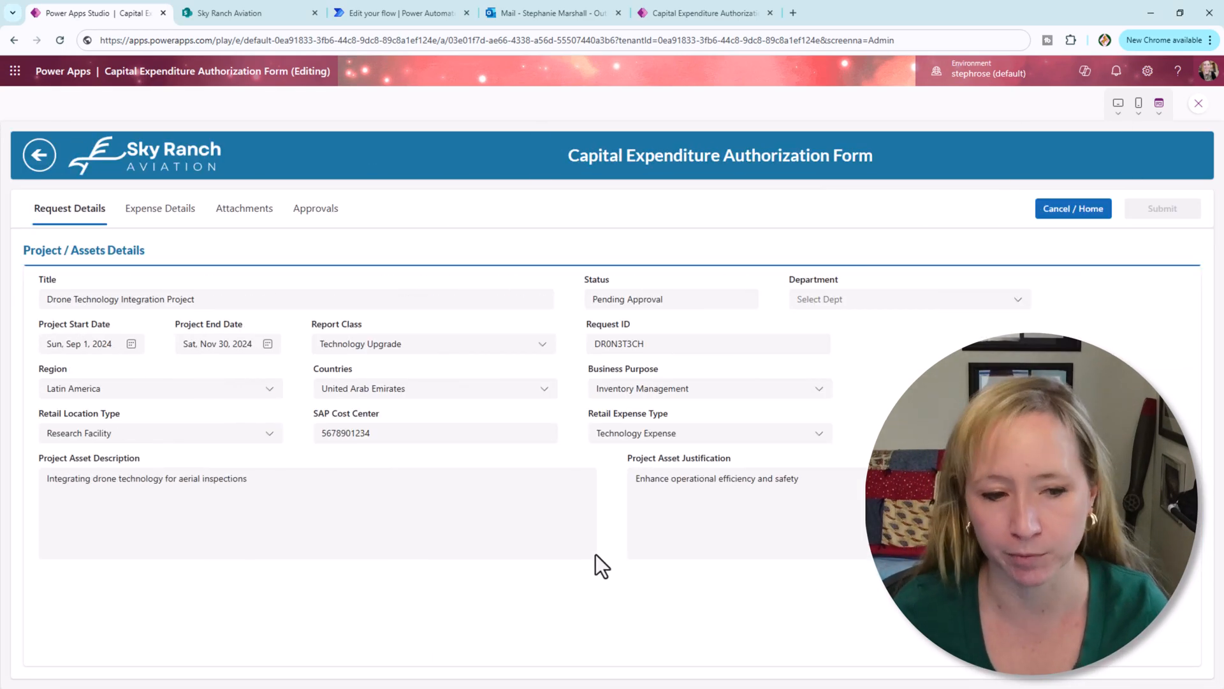
# Step: View the drone request's Expense Details, Attachments and Approvals tabs in turn
pyautogui.click(160, 208)
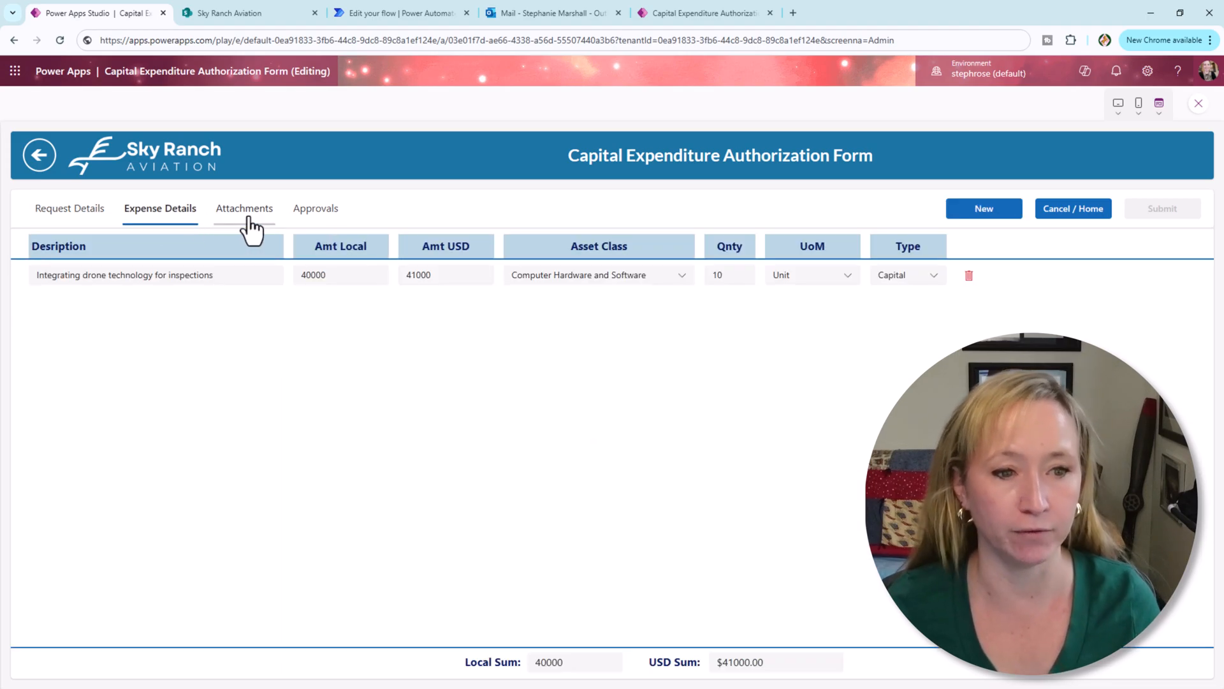
pyautogui.click(243, 207)
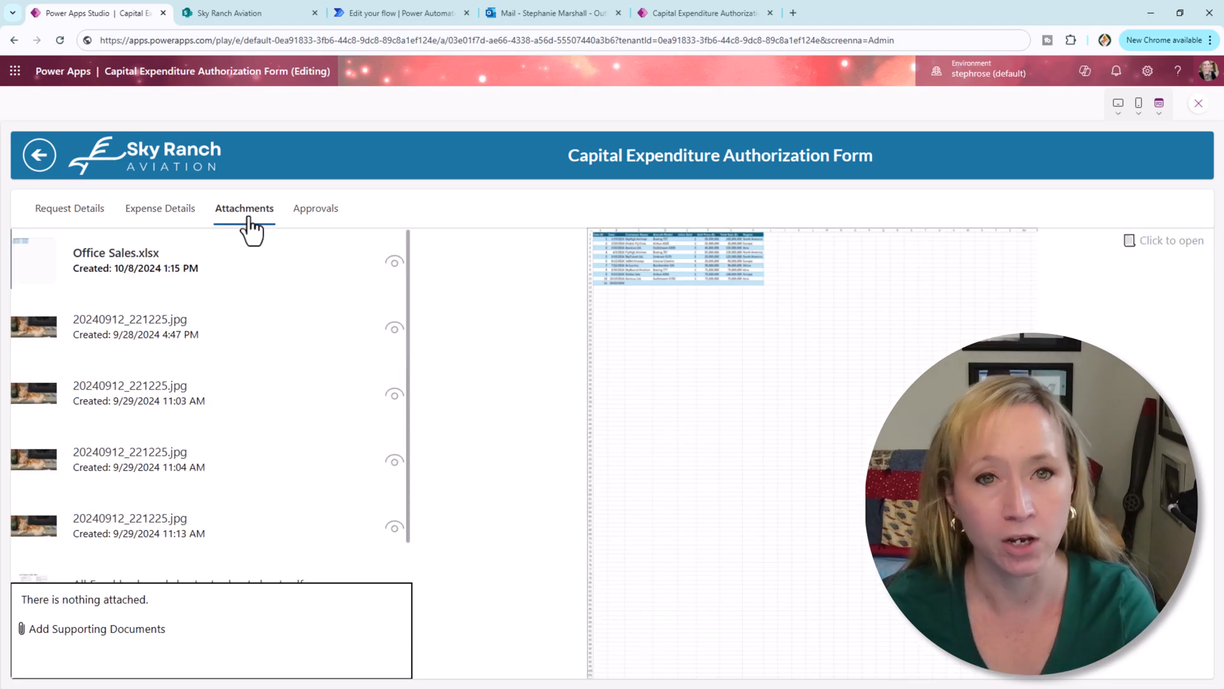
pyautogui.click(316, 208)
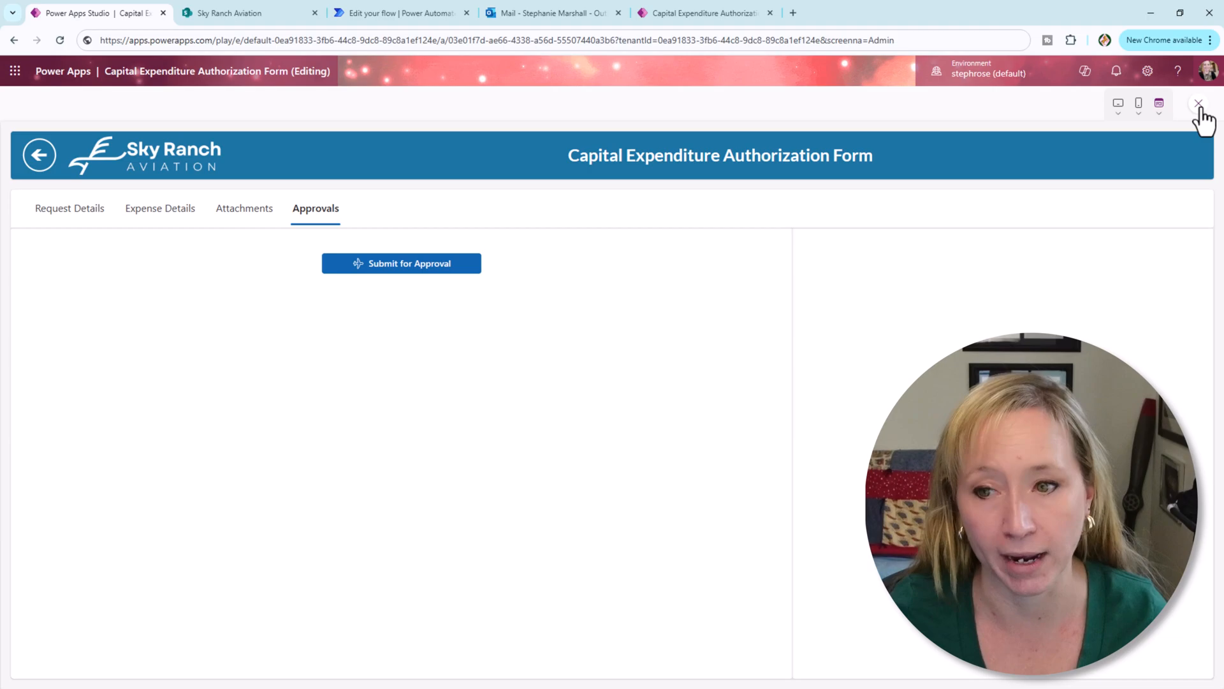
# Step: Close the preview and edit CapEx - Static Approval from the app's Power Automate pane
pyautogui.click(1200, 102)
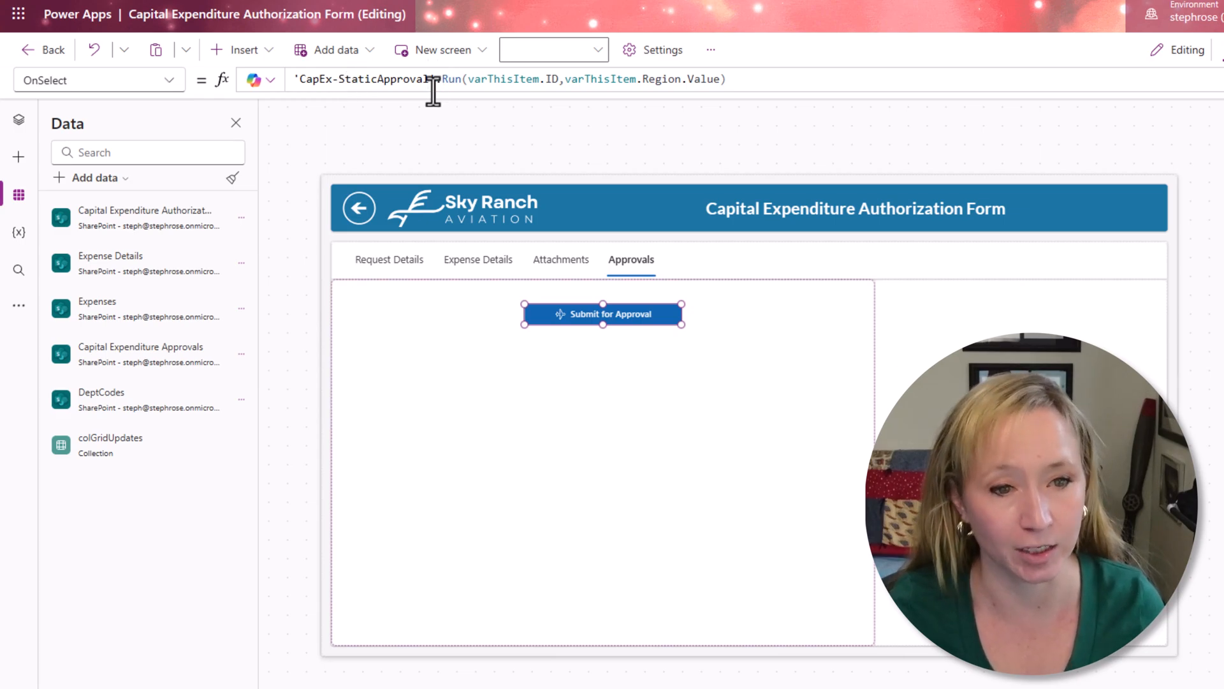
pyautogui.moveTo(21, 211)
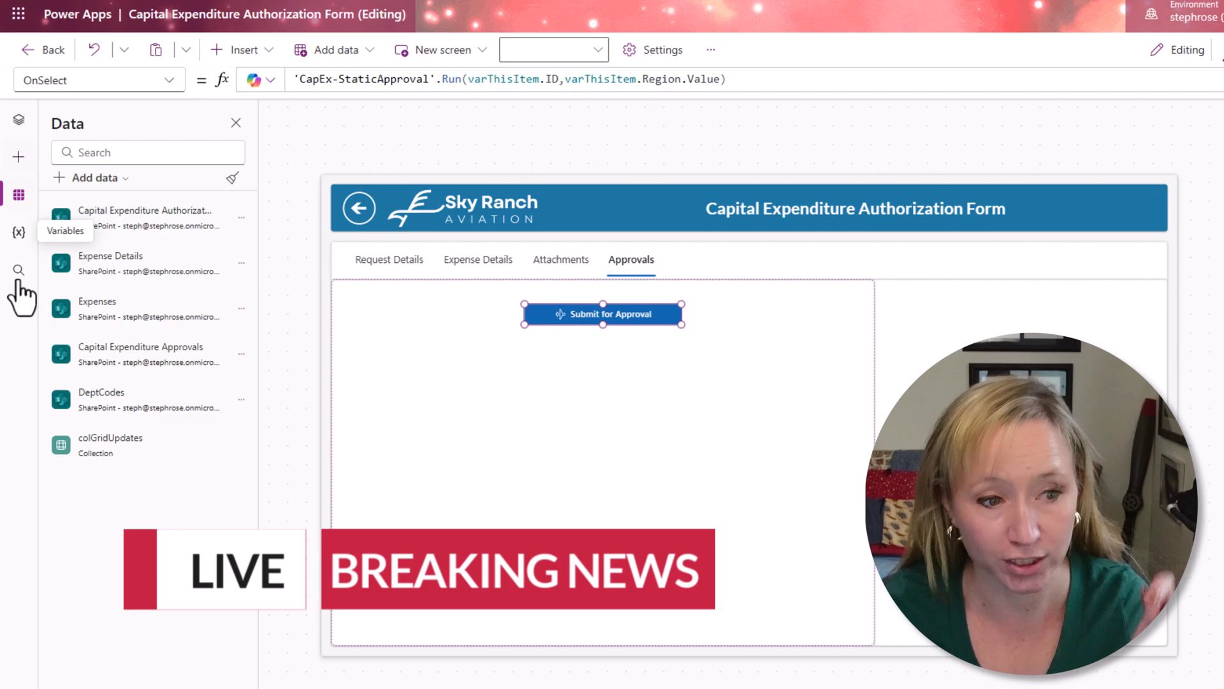
pyautogui.click(18, 305)
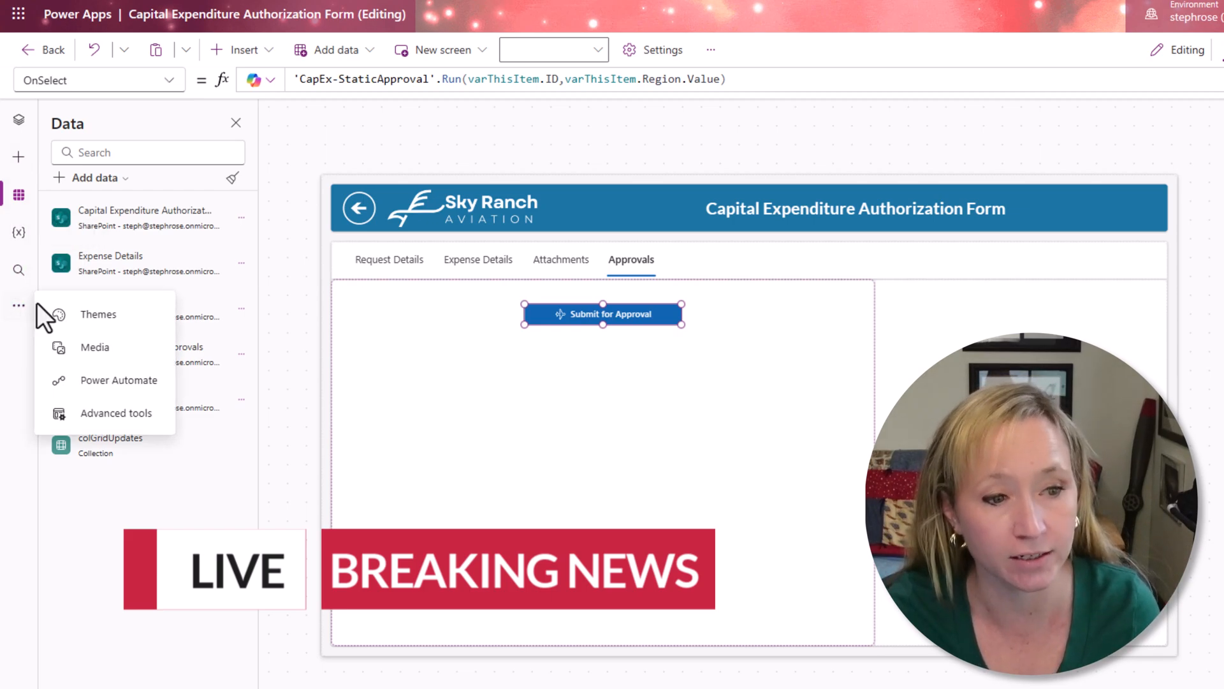
pyautogui.click(119, 380)
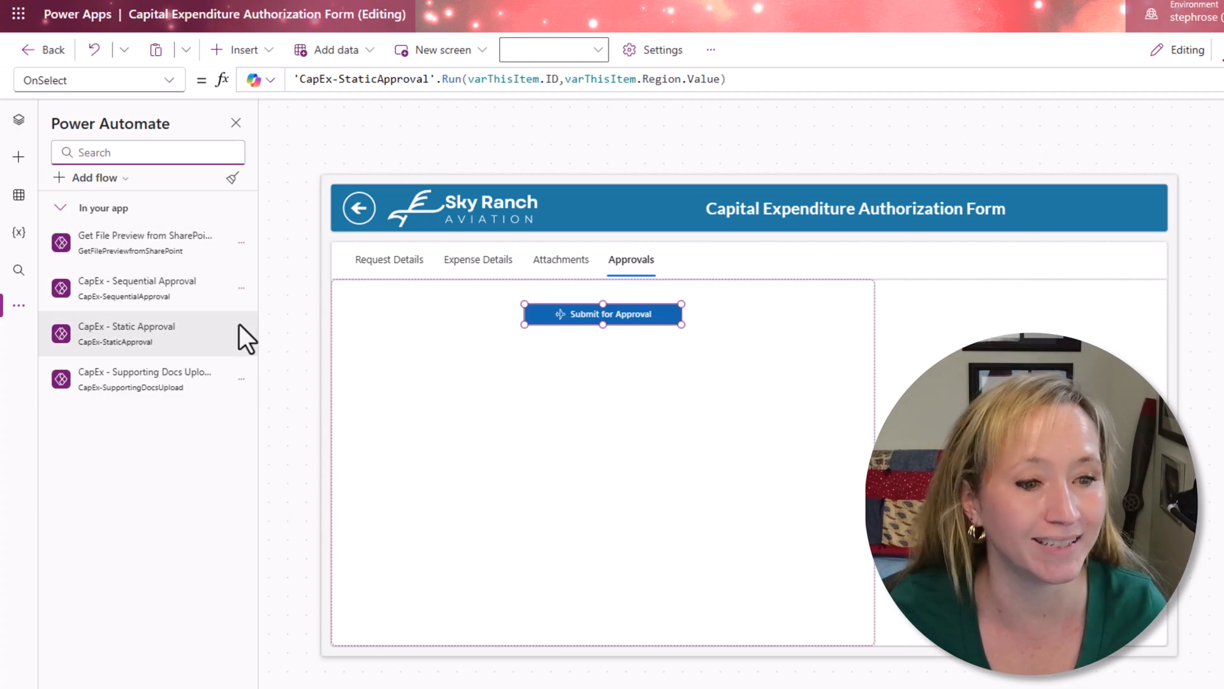
pyautogui.click(241, 333)
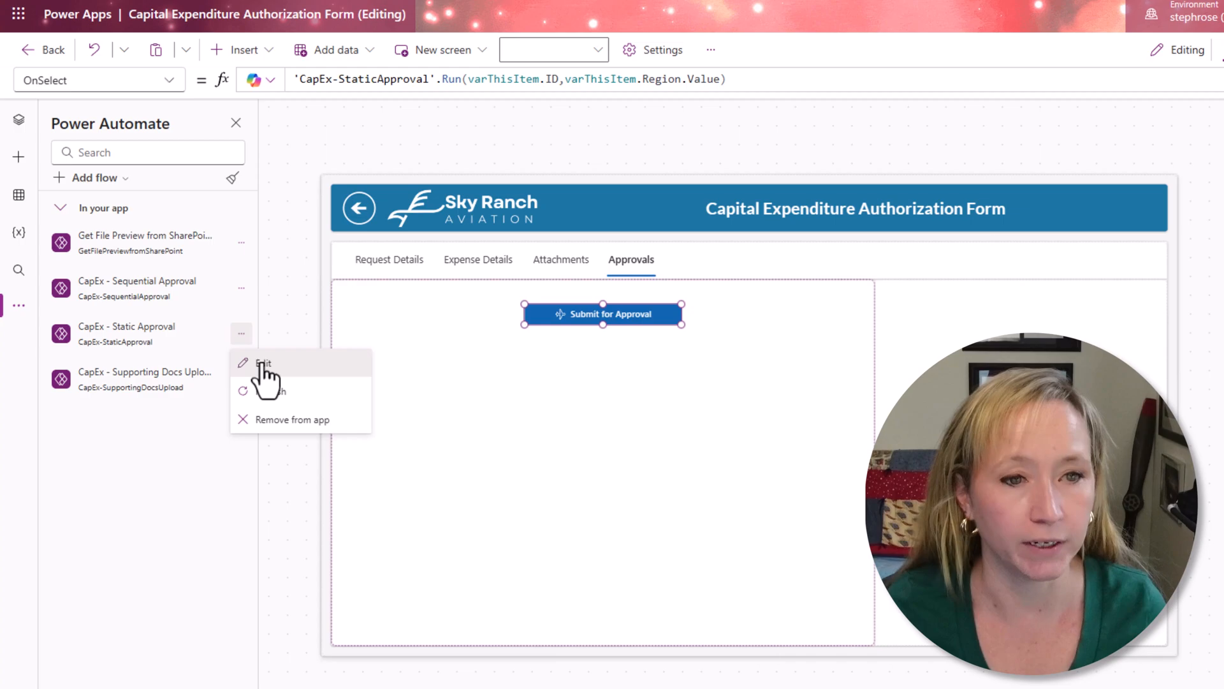
pyautogui.click(264, 364)
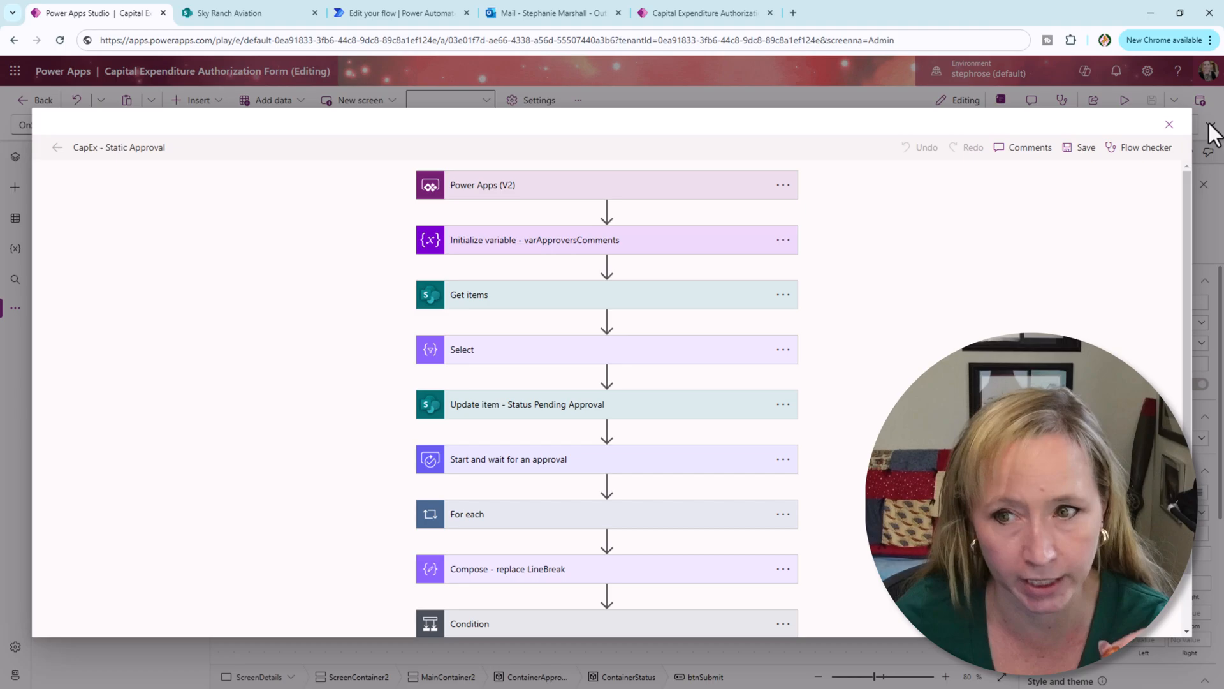
# Step: Close the embedded designer and inspect the Append to string variable step's Value text
pyautogui.click(1169, 124)
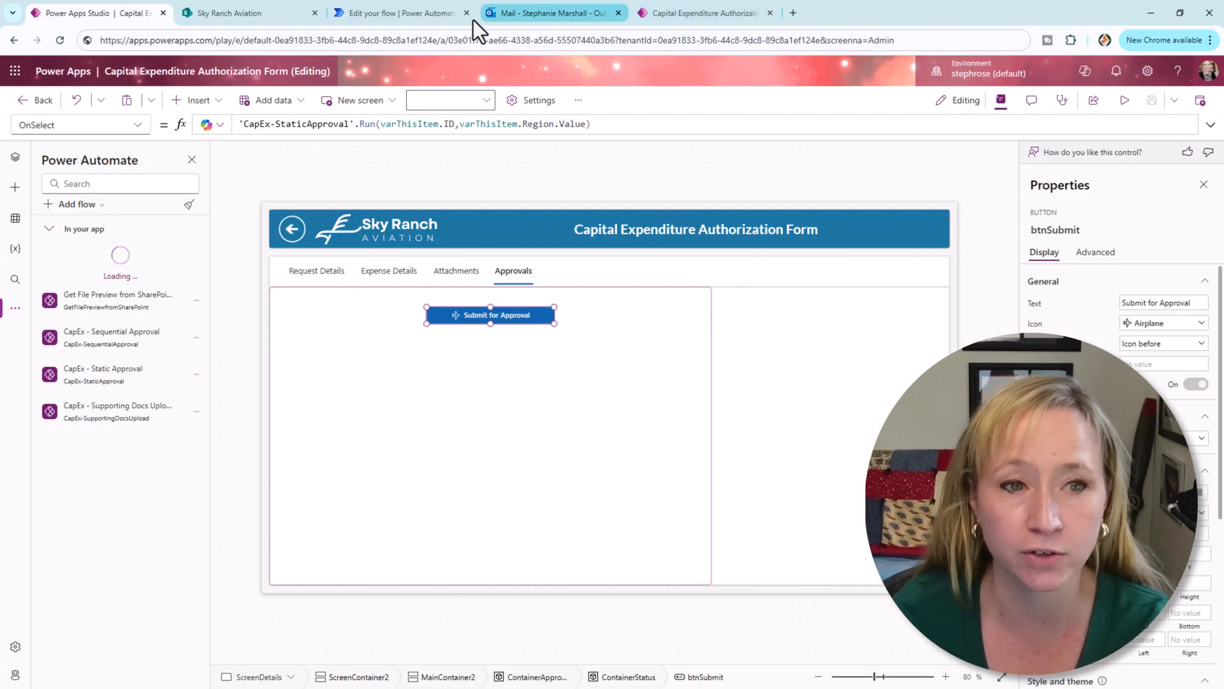
pyautogui.click(398, 13)
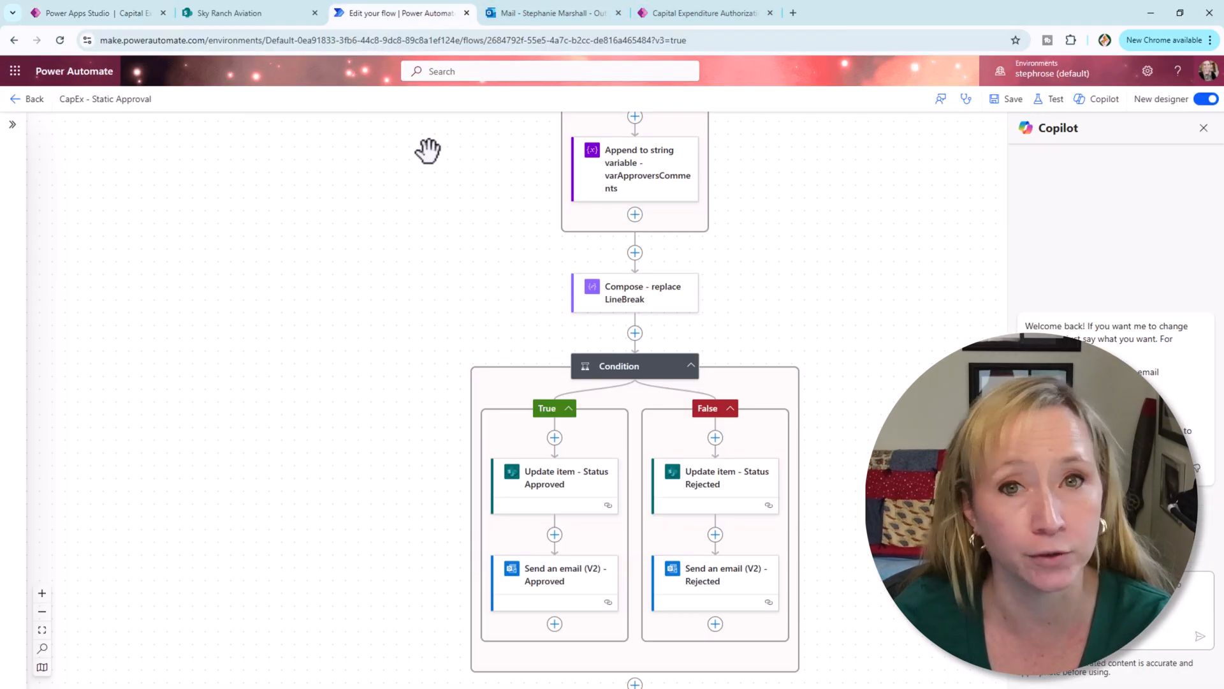
pyautogui.click(634, 170)
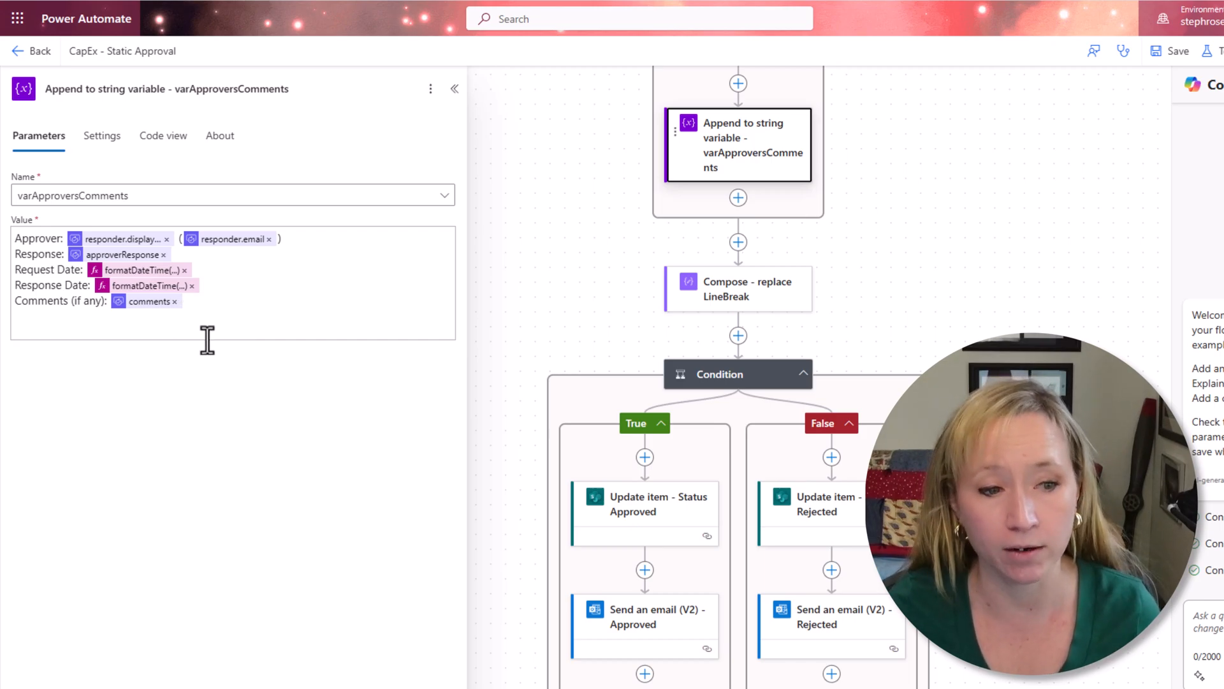
pyautogui.click(218, 328)
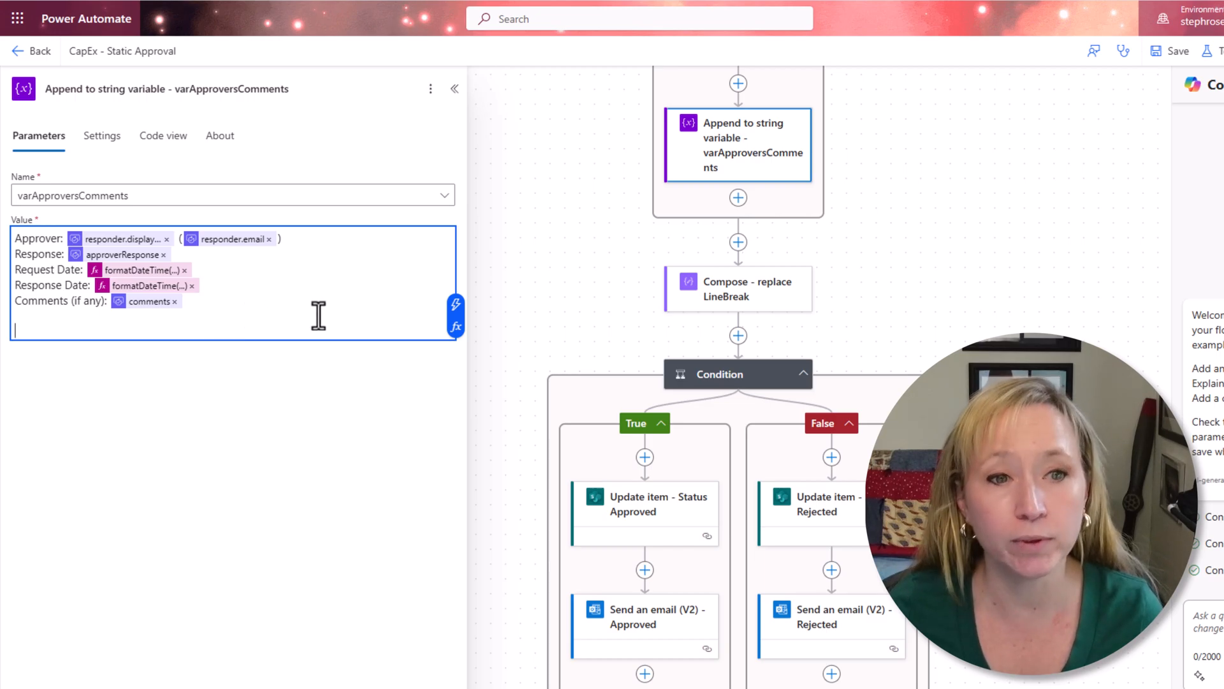
pyautogui.moveTo(604, 248)
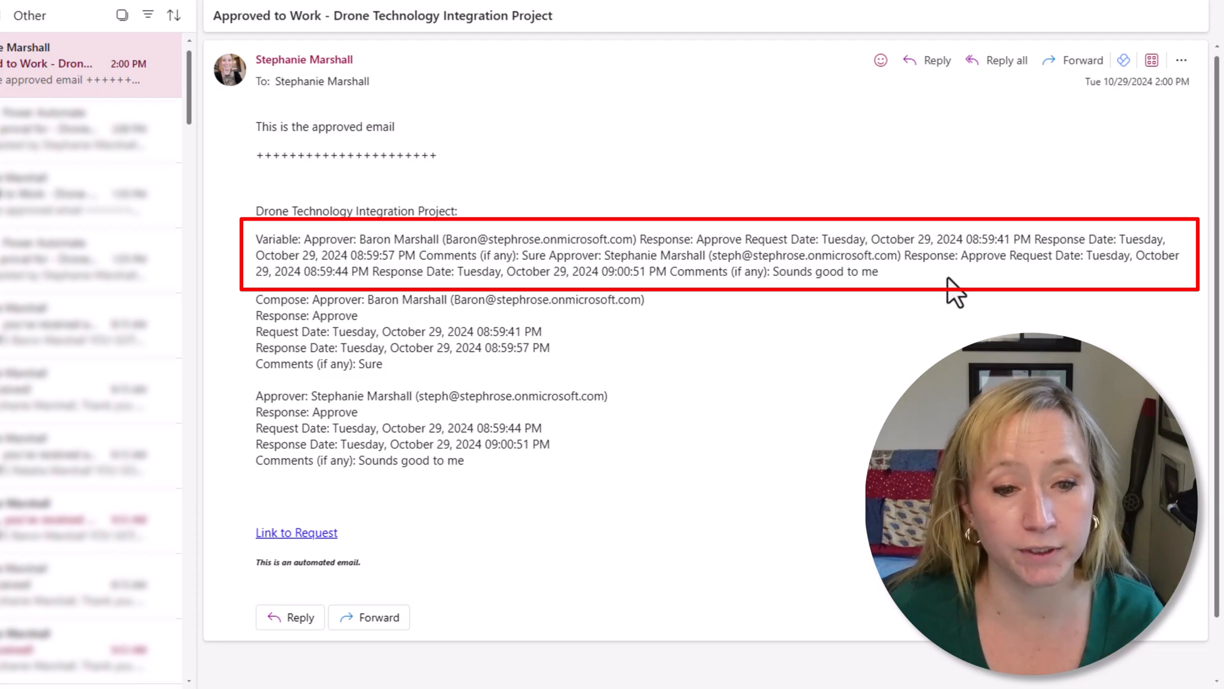
pyautogui.moveTo(897, 305)
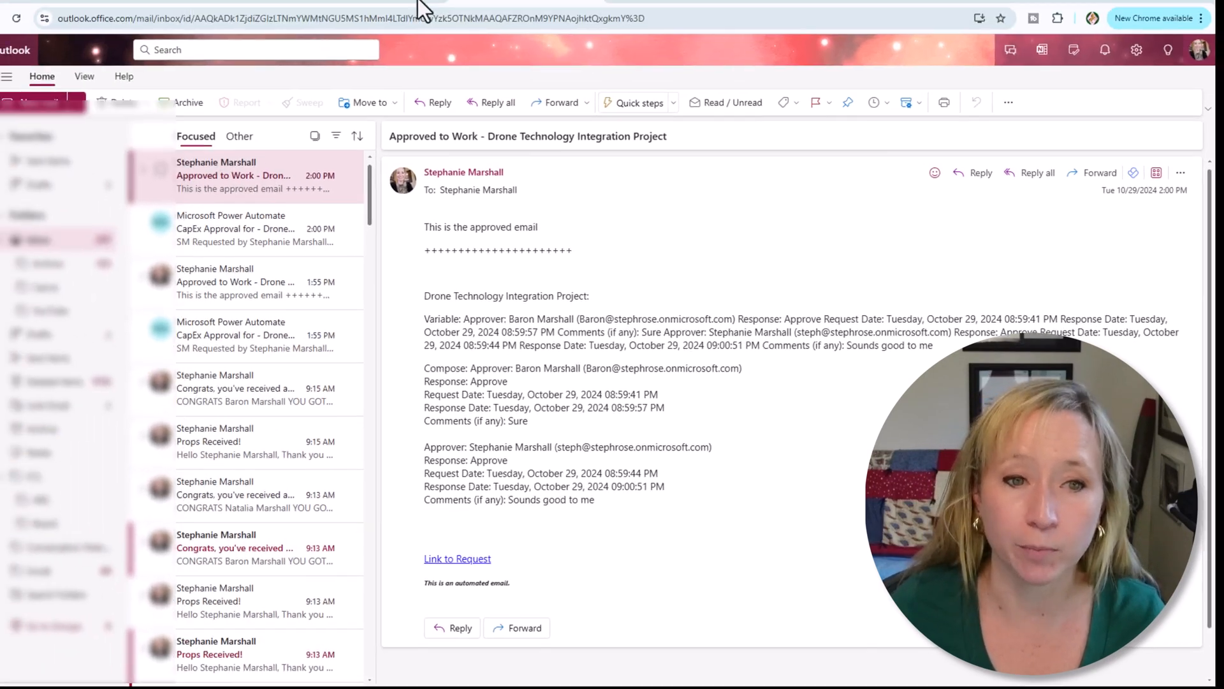
# Step: Compare the email's run-together and line-broken comment text, then return to the flow editor
pyautogui.click(394, 15)
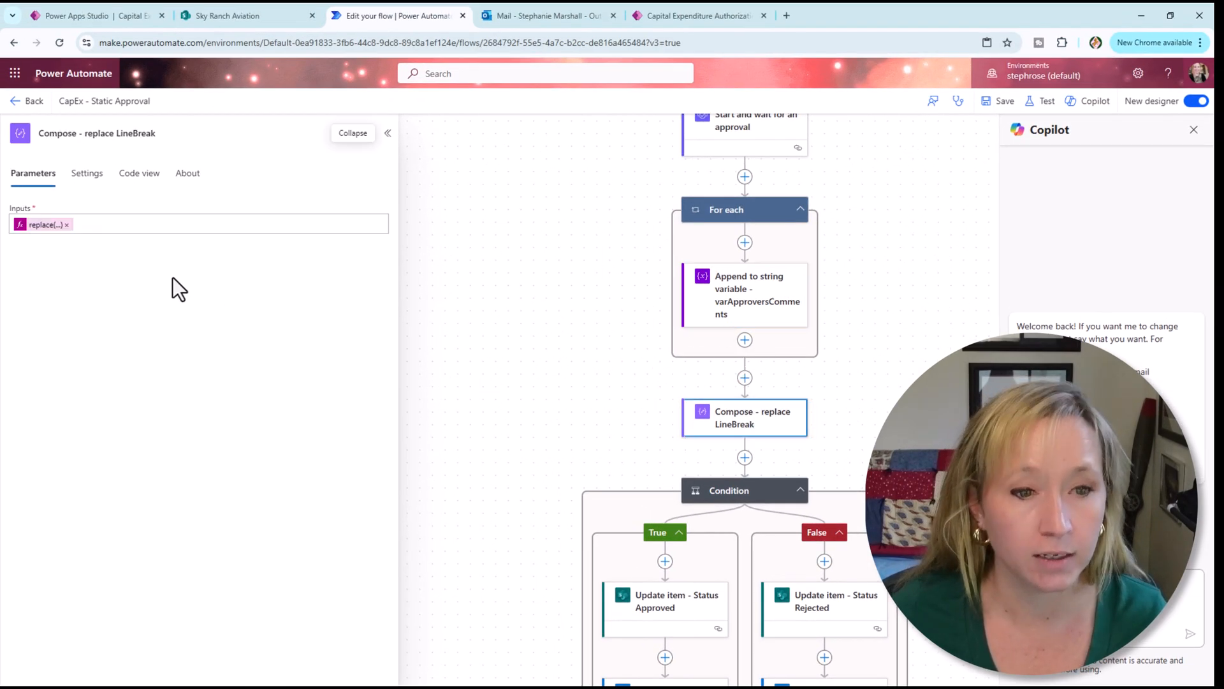
# Step: Insert a new Compose action between the loop and the existing Compose
pyautogui.click(744, 378)
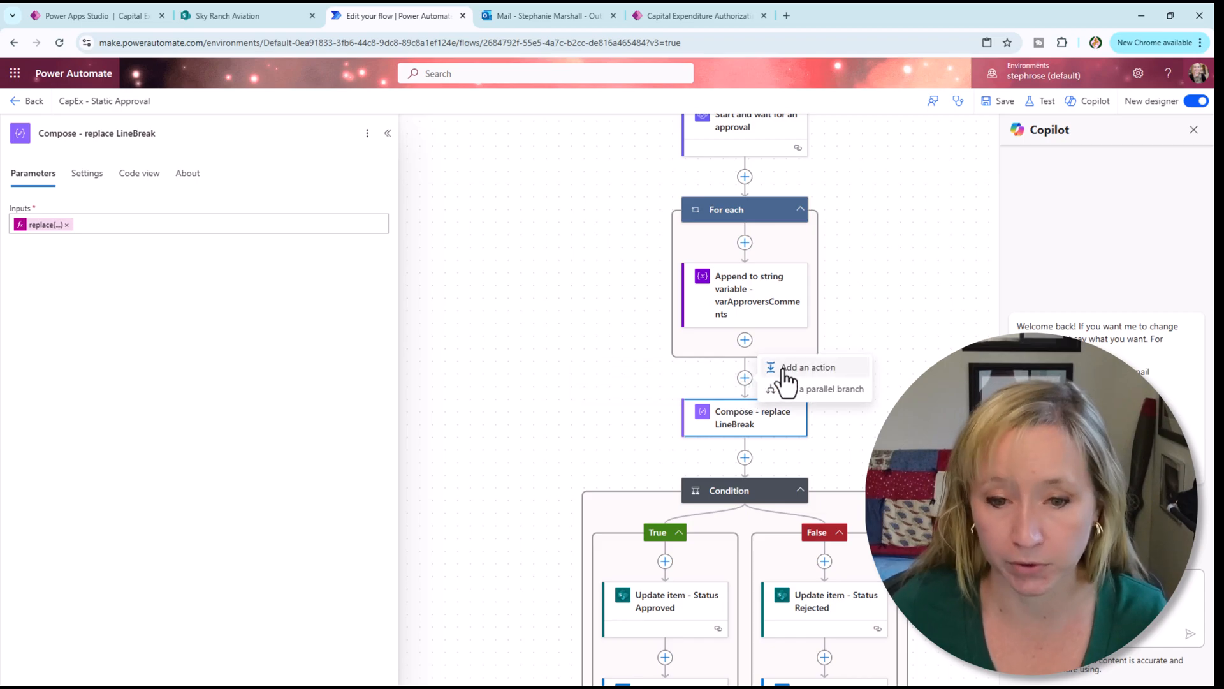
pyautogui.click(807, 368)
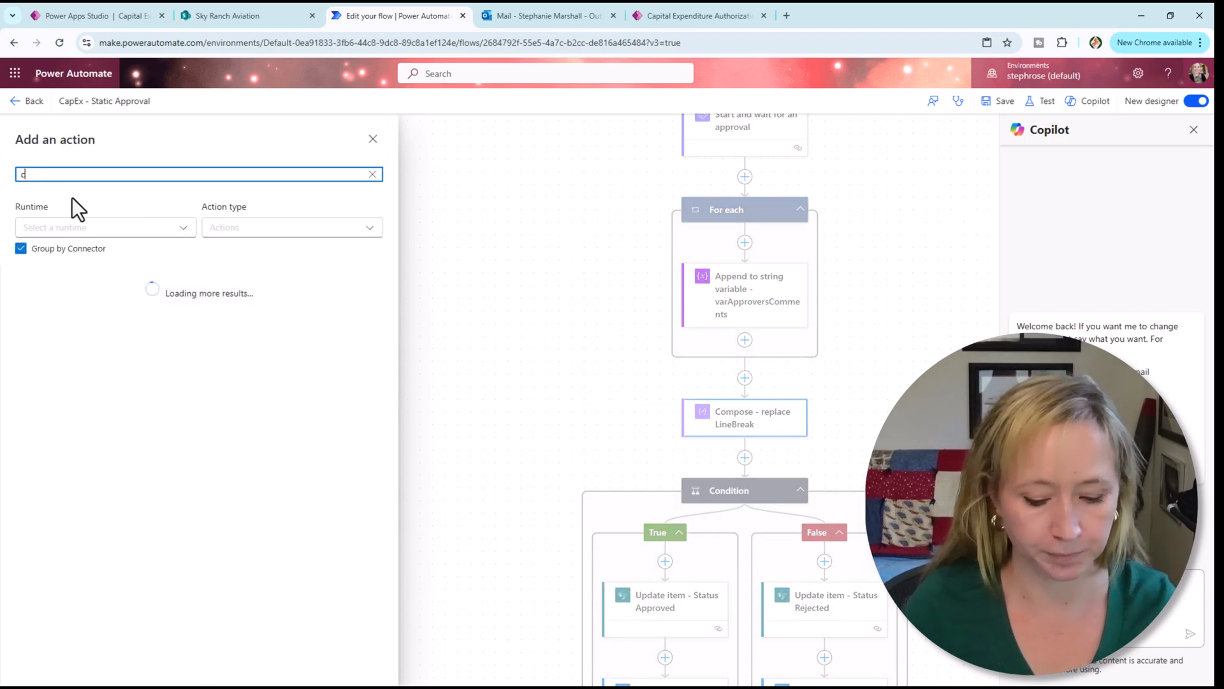
pyautogui.write('ompose')
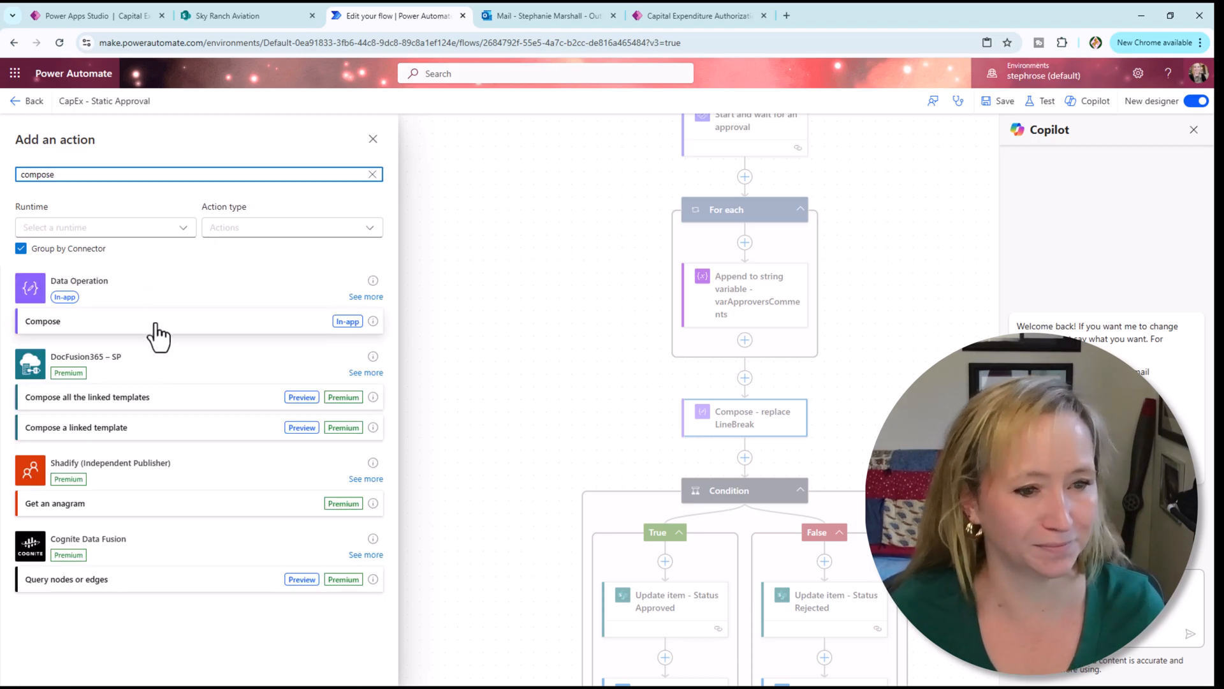
pyautogui.click(42, 321)
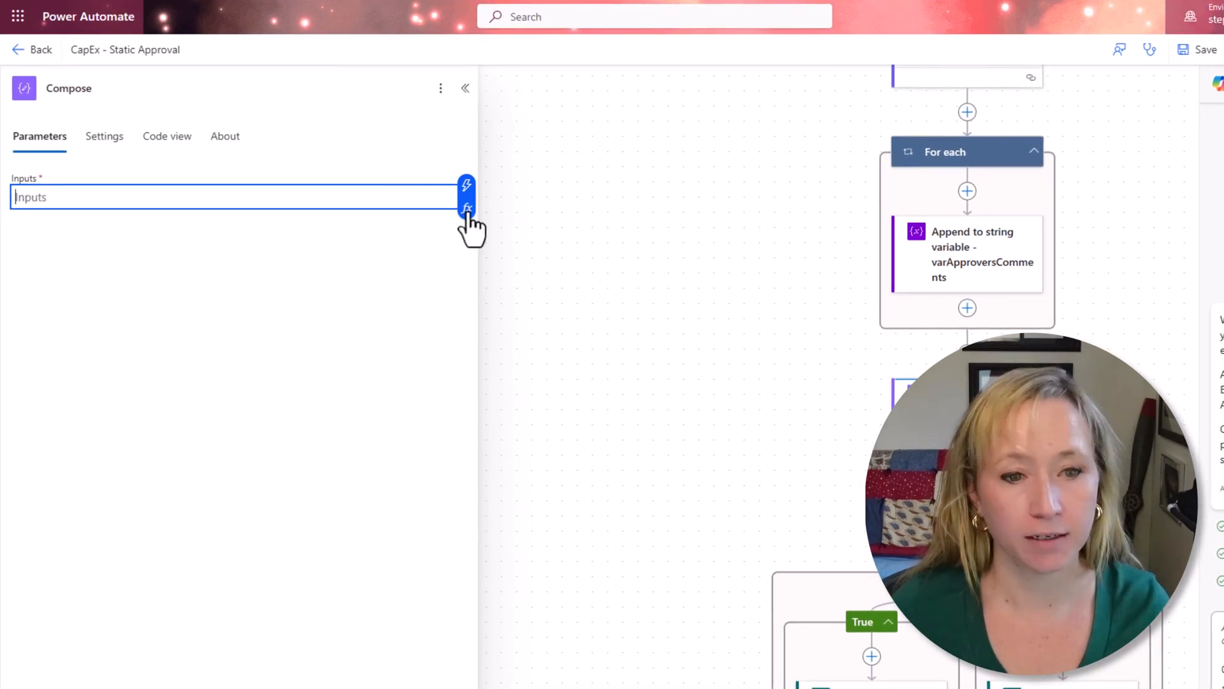
# Step: Set the Compose input to replace(variables('varApproversComments'),'/n','<br>')
pyautogui.click(466, 208)
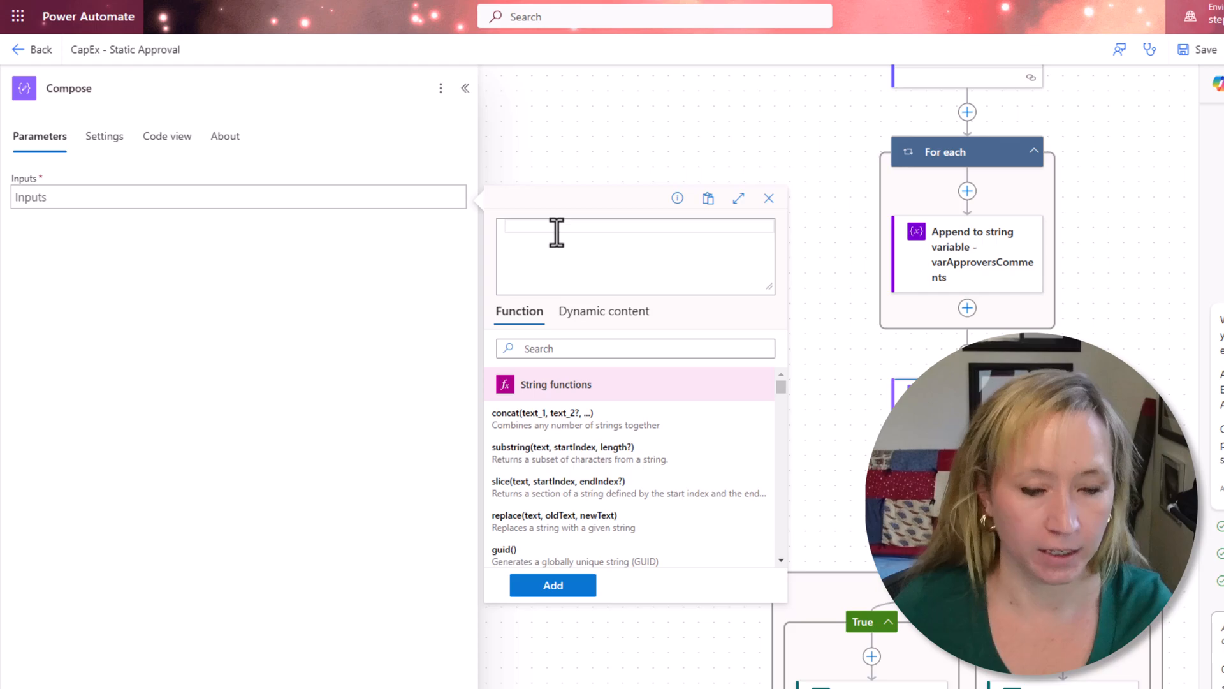
pyautogui.write('replace(')
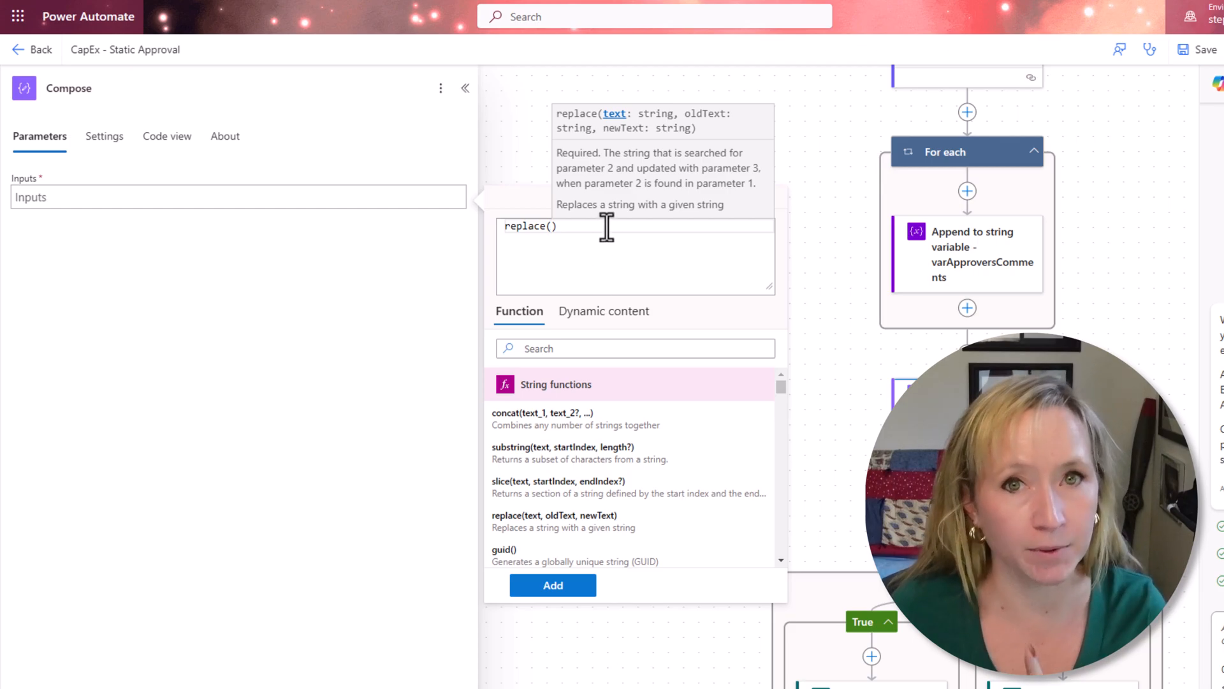
pyautogui.moveTo(623, 259)
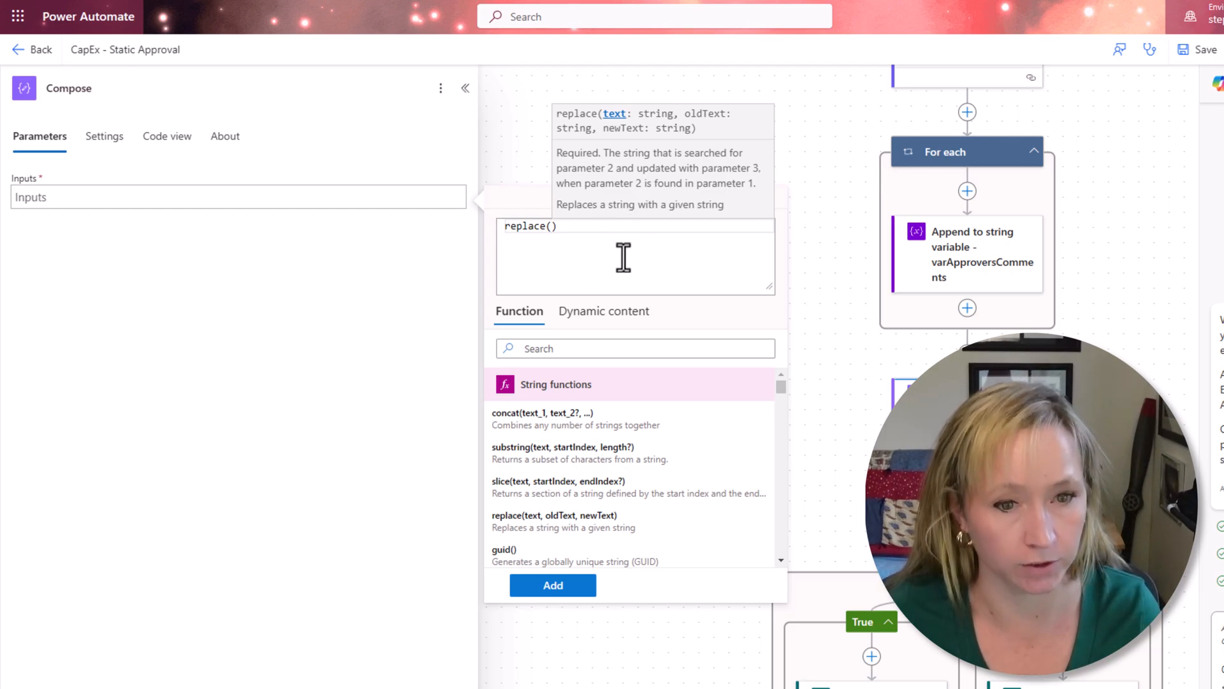
pyautogui.click(604, 310)
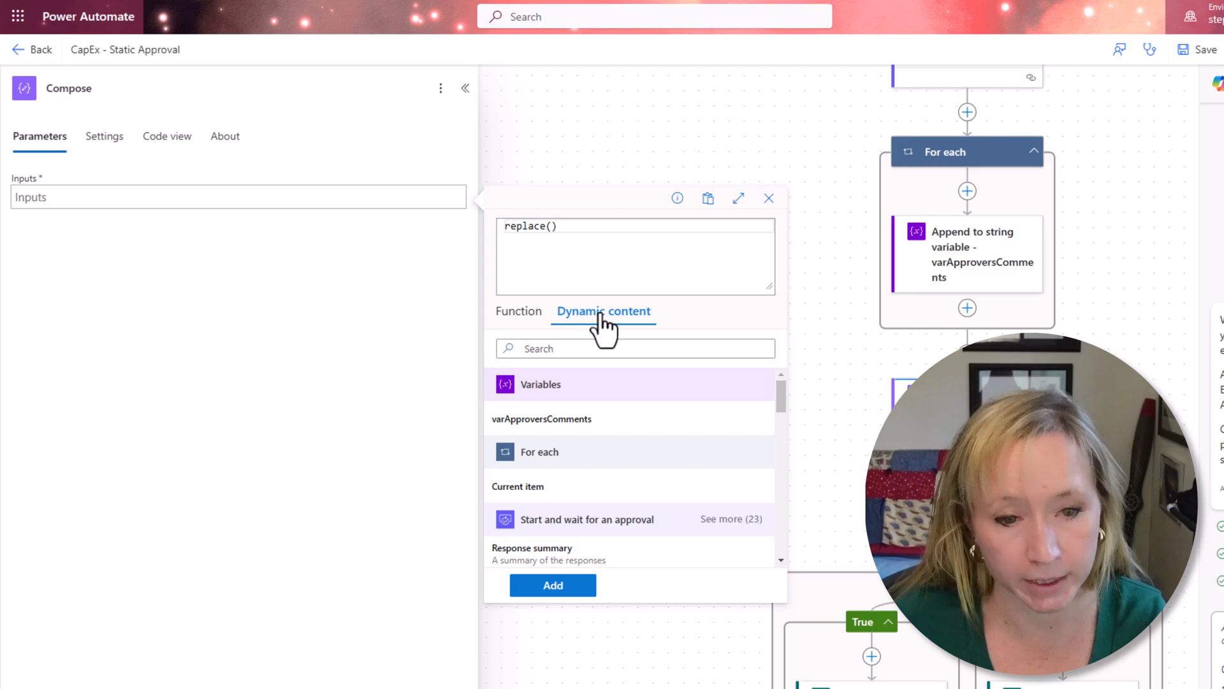
pyautogui.click(541, 418)
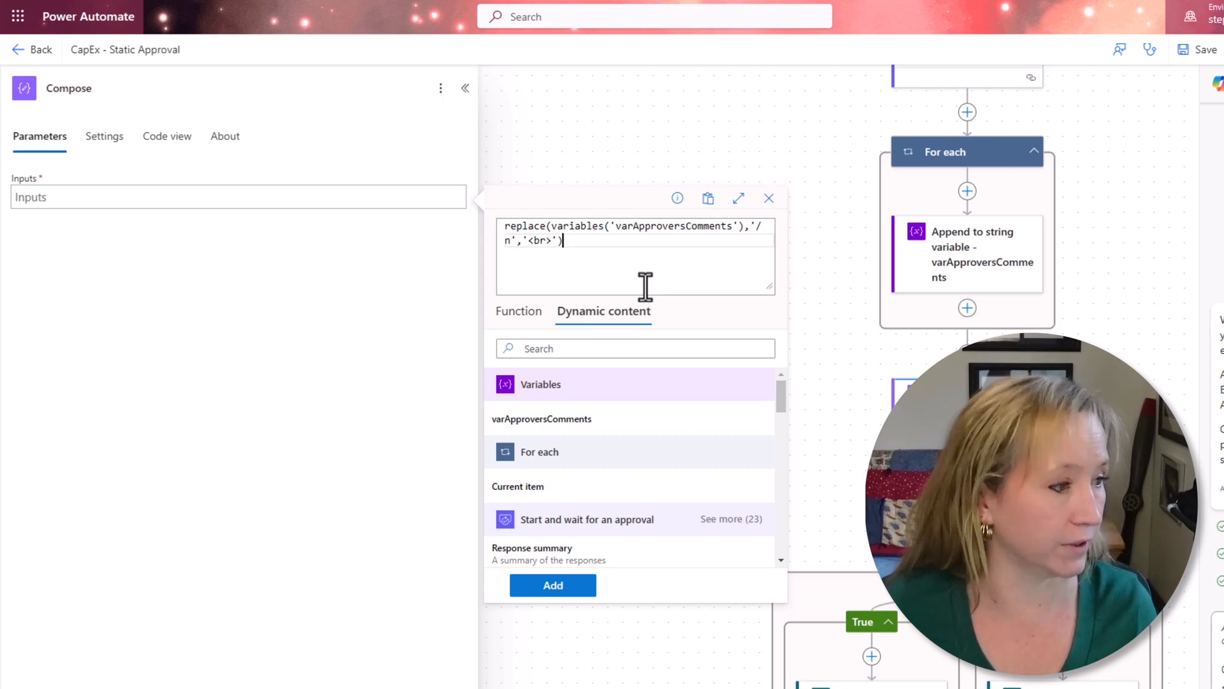
pyautogui.moveTo(688, 278)
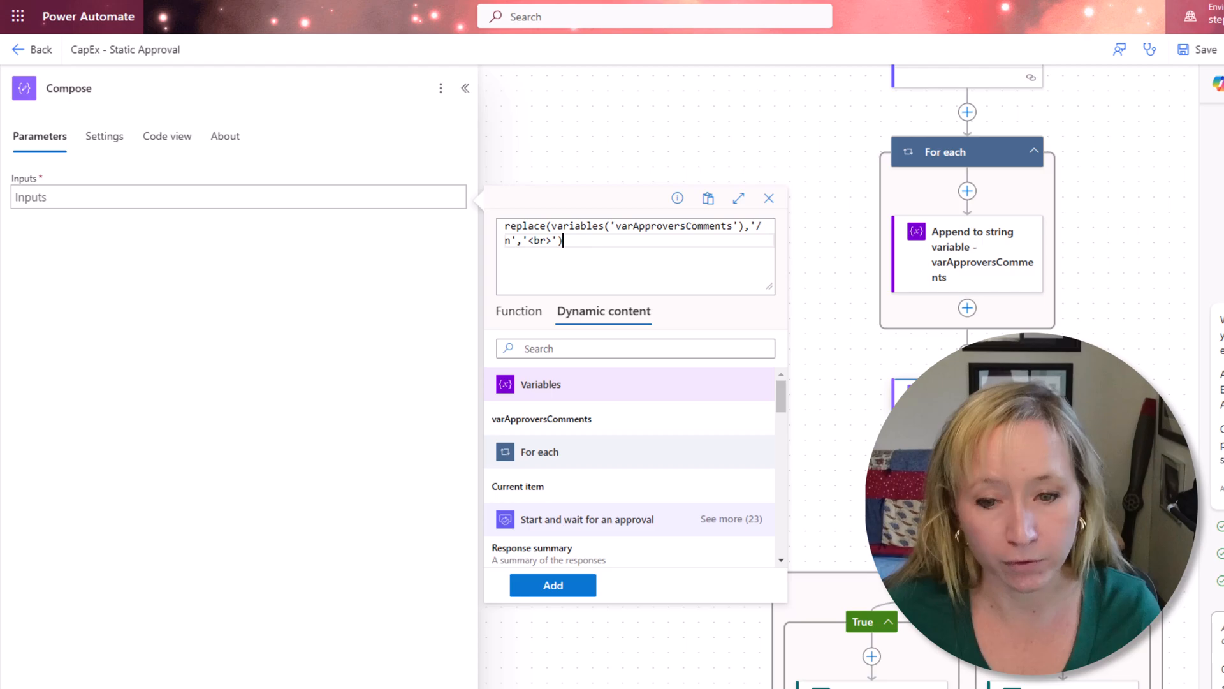
pyautogui.click(552, 585)
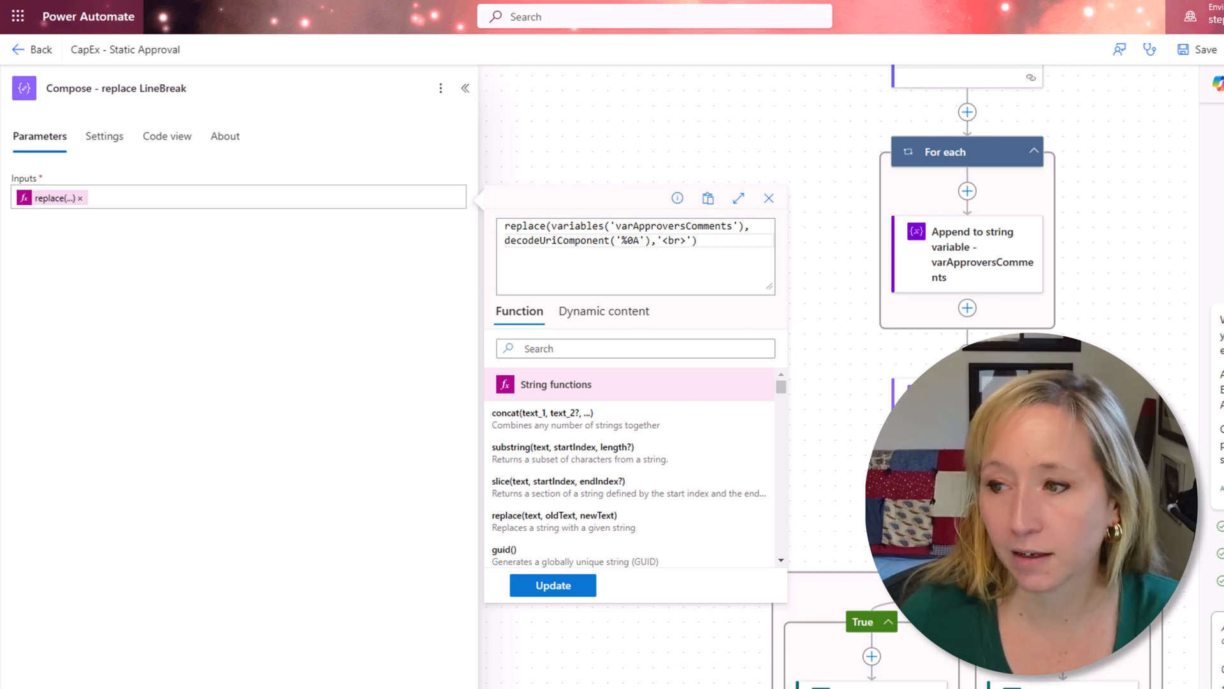
pyautogui.moveTo(352, 380)
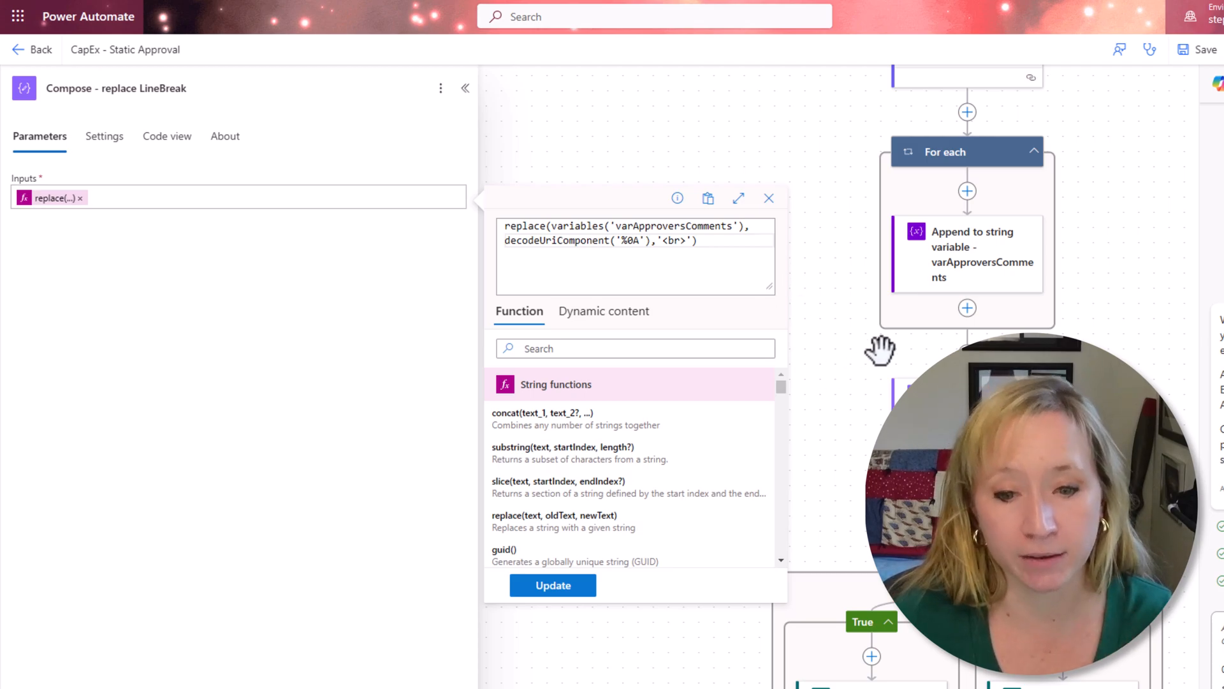
# Step: Rename it 'Compose - replace LineBreak' and switch the expression to decodeUriComponent('%0A')
pyautogui.click(768, 198)
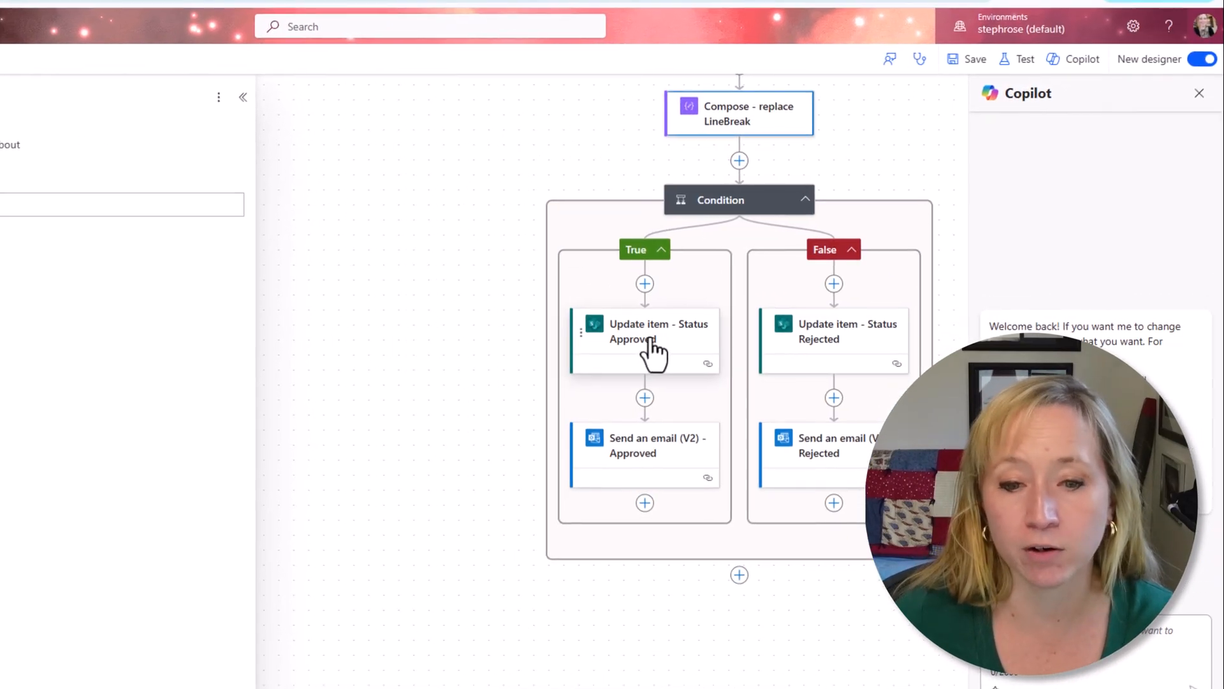
# Step: Review the status and approval fields of the Update item - Status Approved step
pyautogui.click(658, 331)
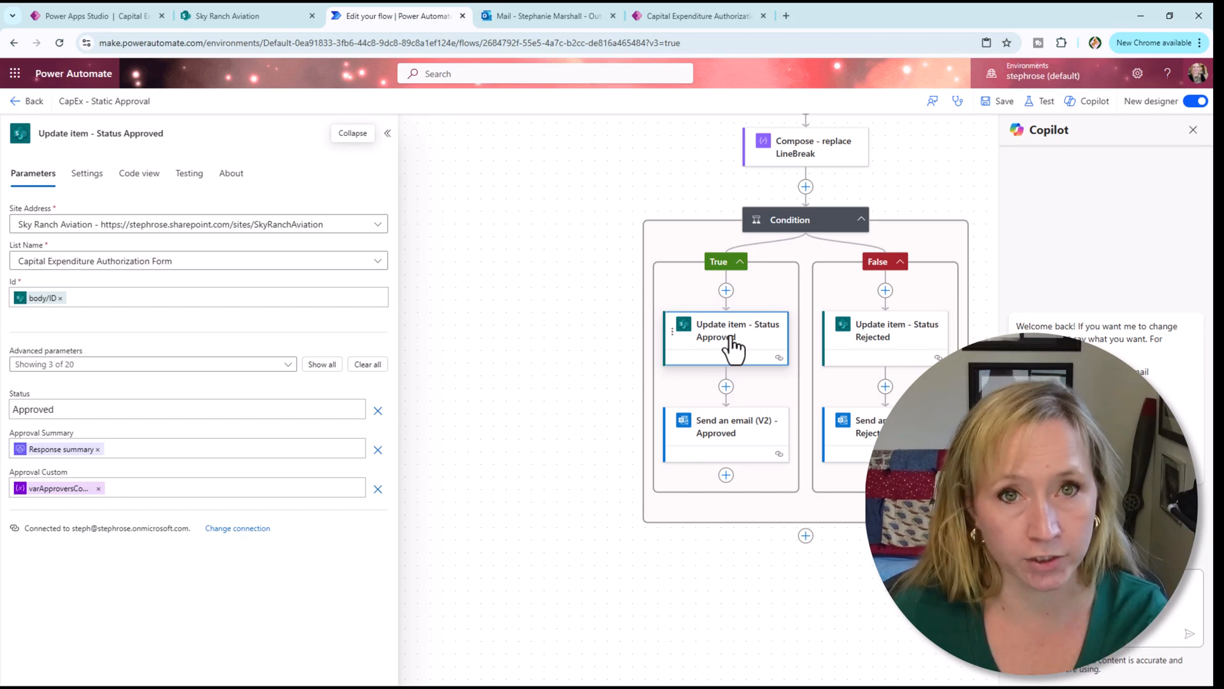
pyautogui.moveTo(737, 433)
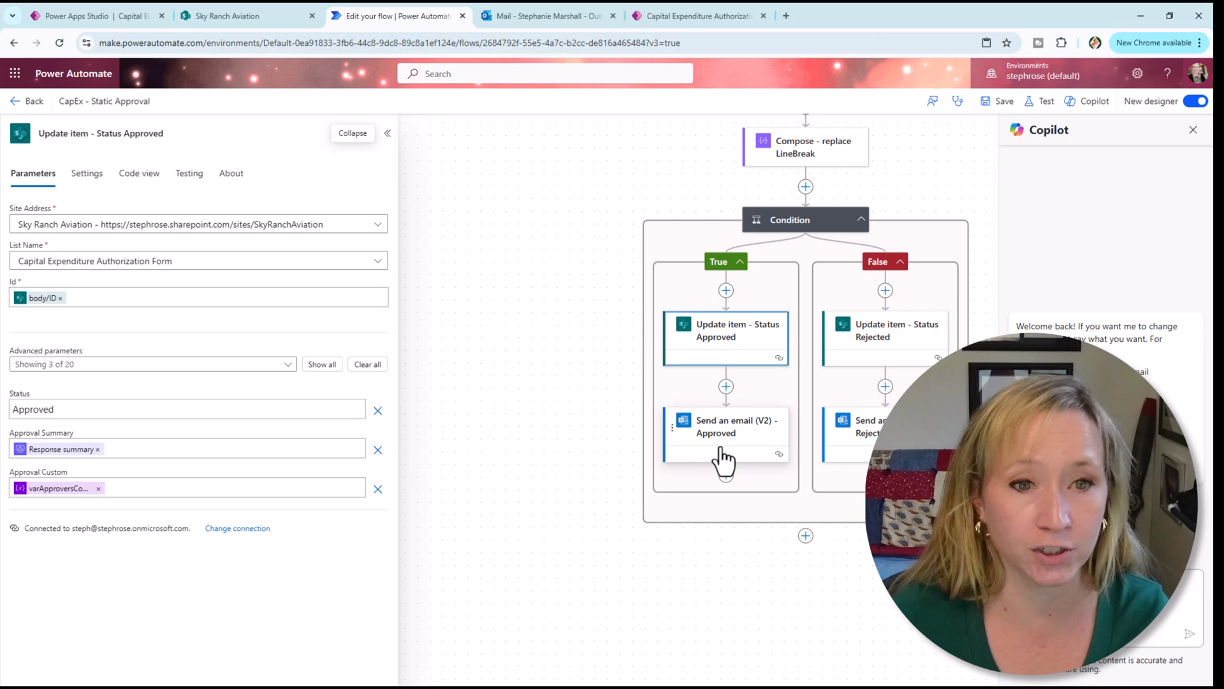
pyautogui.click(96, 15)
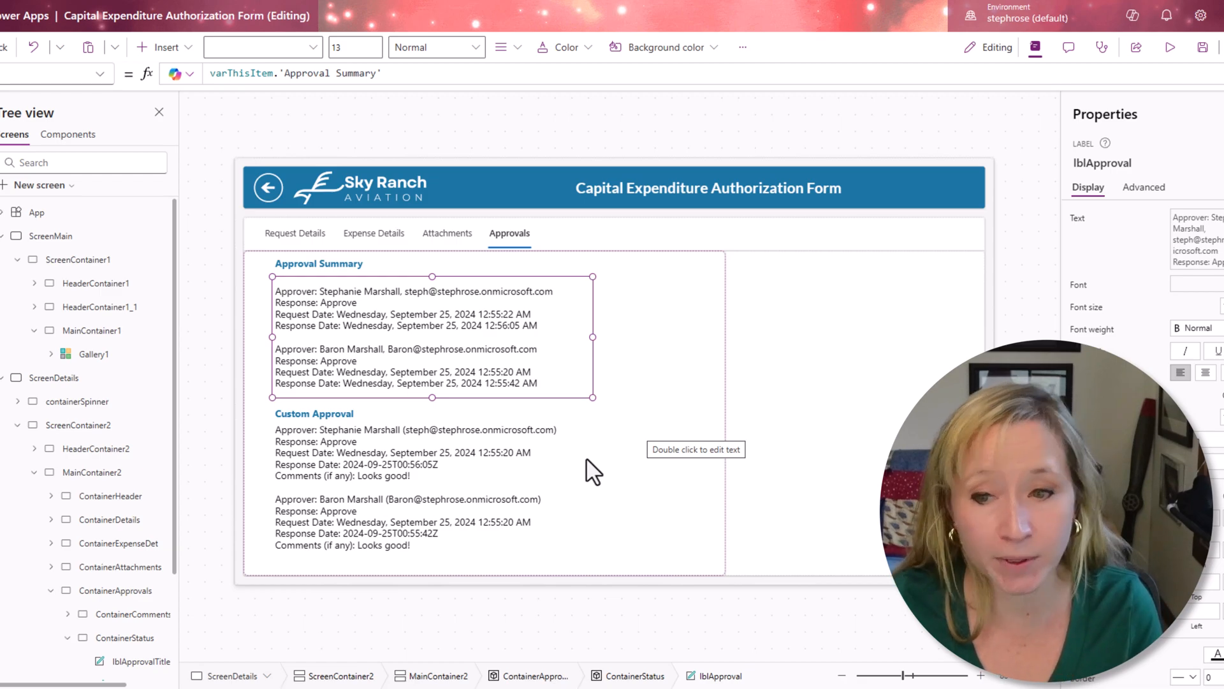
pyautogui.moveTo(562, 480)
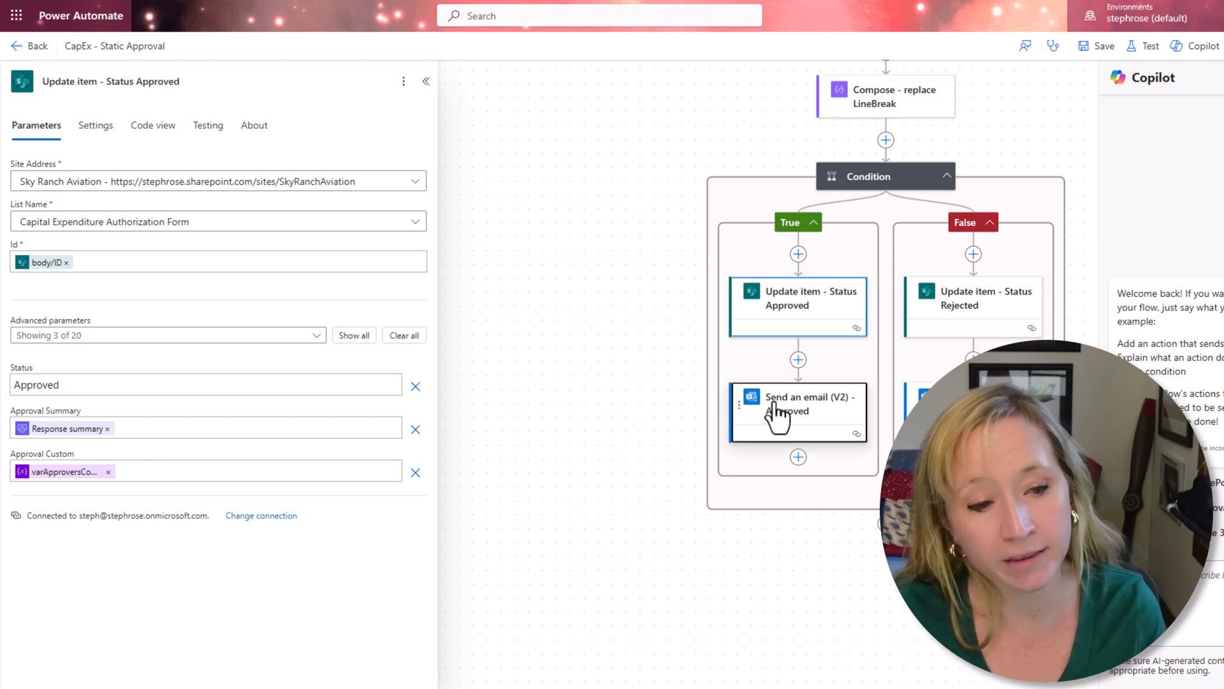
# Step: Check the approved email's link, then the approval step's Item Link with the item ID
pyautogui.click(797, 412)
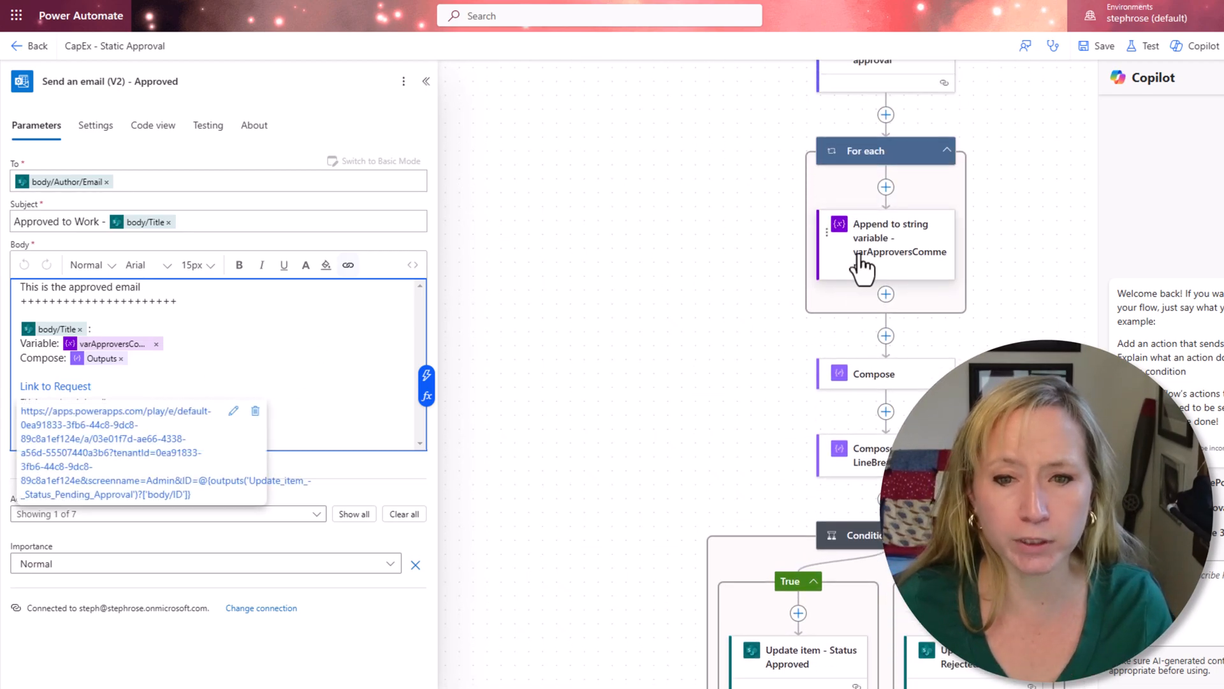
pyautogui.click(885, 354)
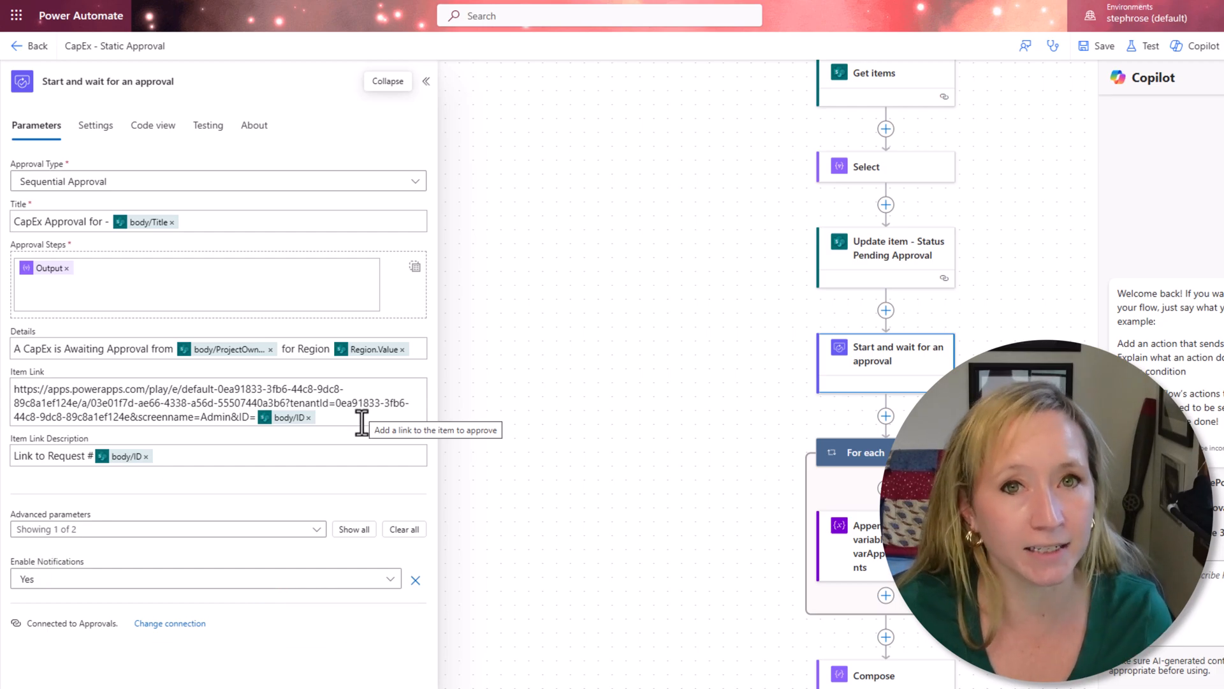
pyautogui.moveTo(474, 403)
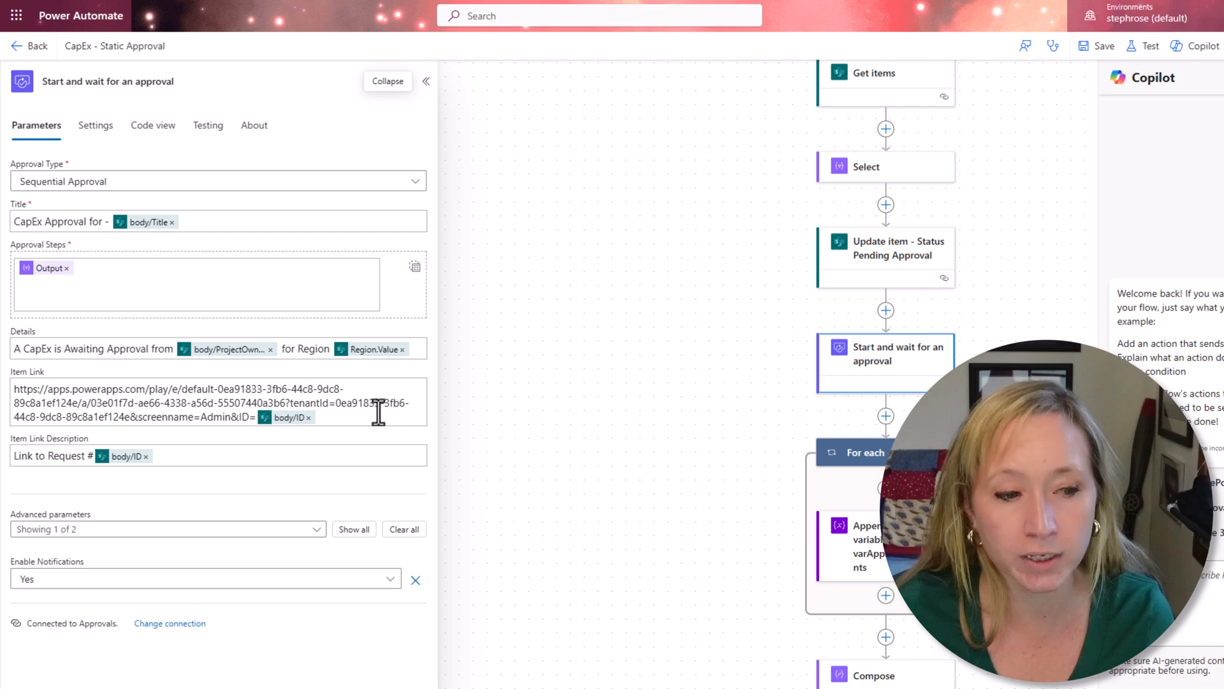
pyautogui.moveTo(377, 410)
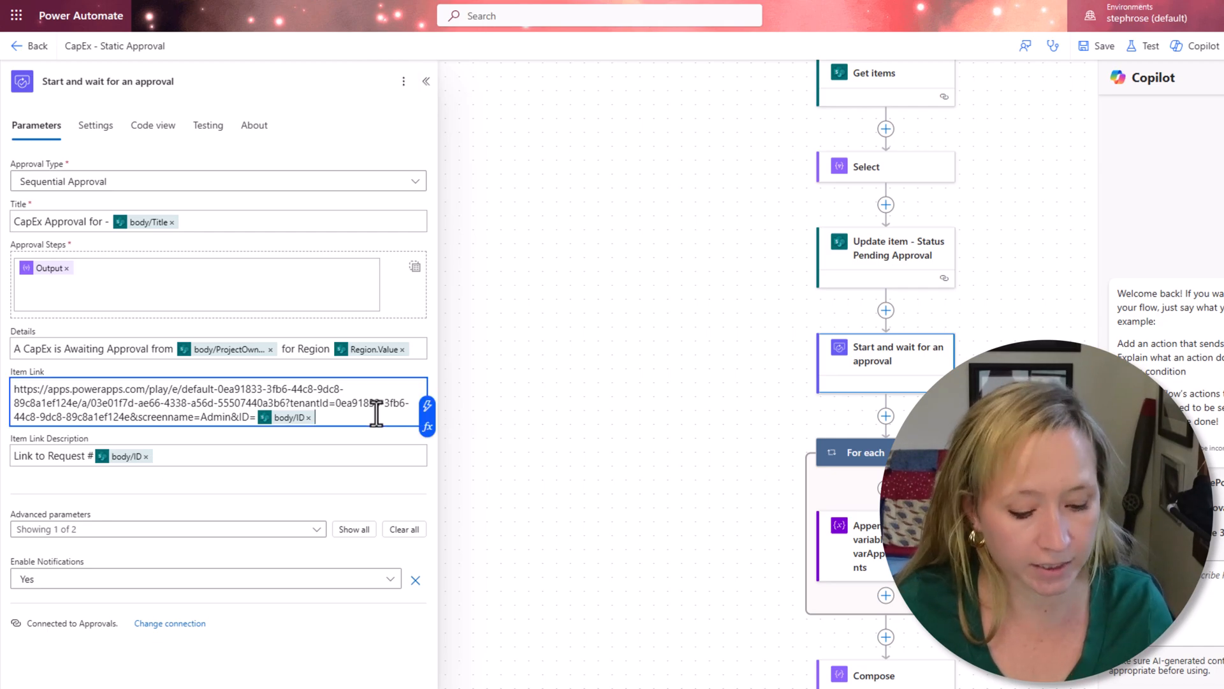
# Step: Paste the copied Item Link into the approved email's Link to Request, then check the HTML source
pyautogui.tripleClick(212, 403)
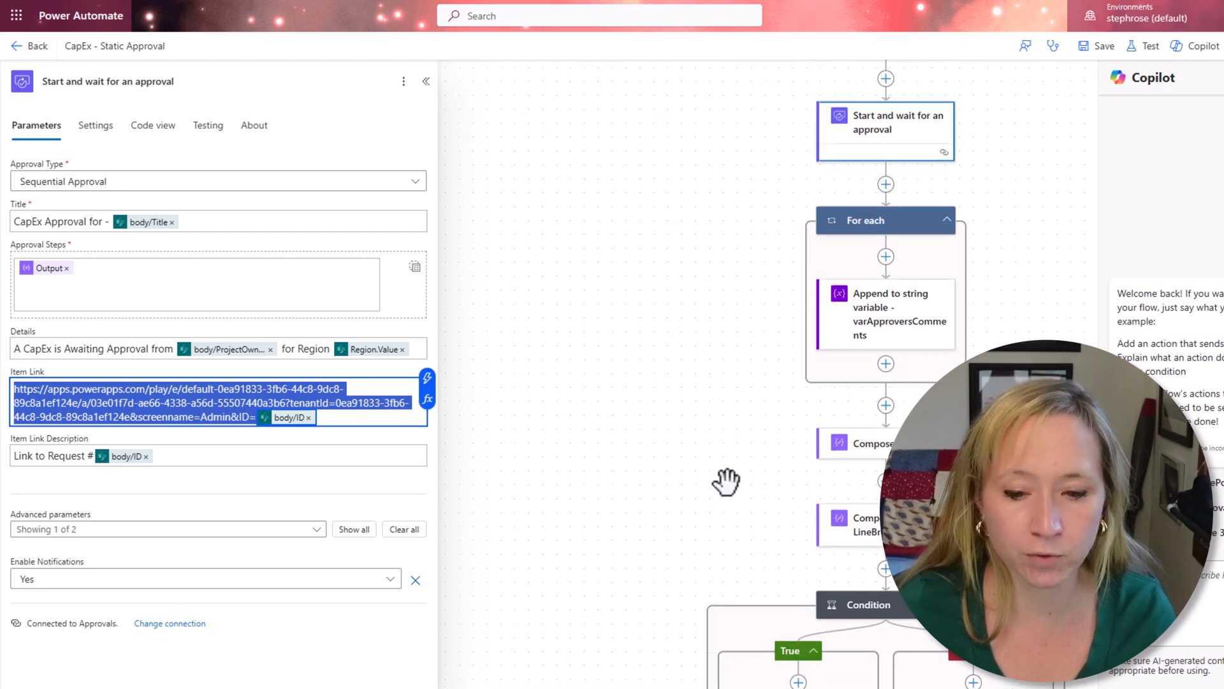
pyautogui.click(797, 474)
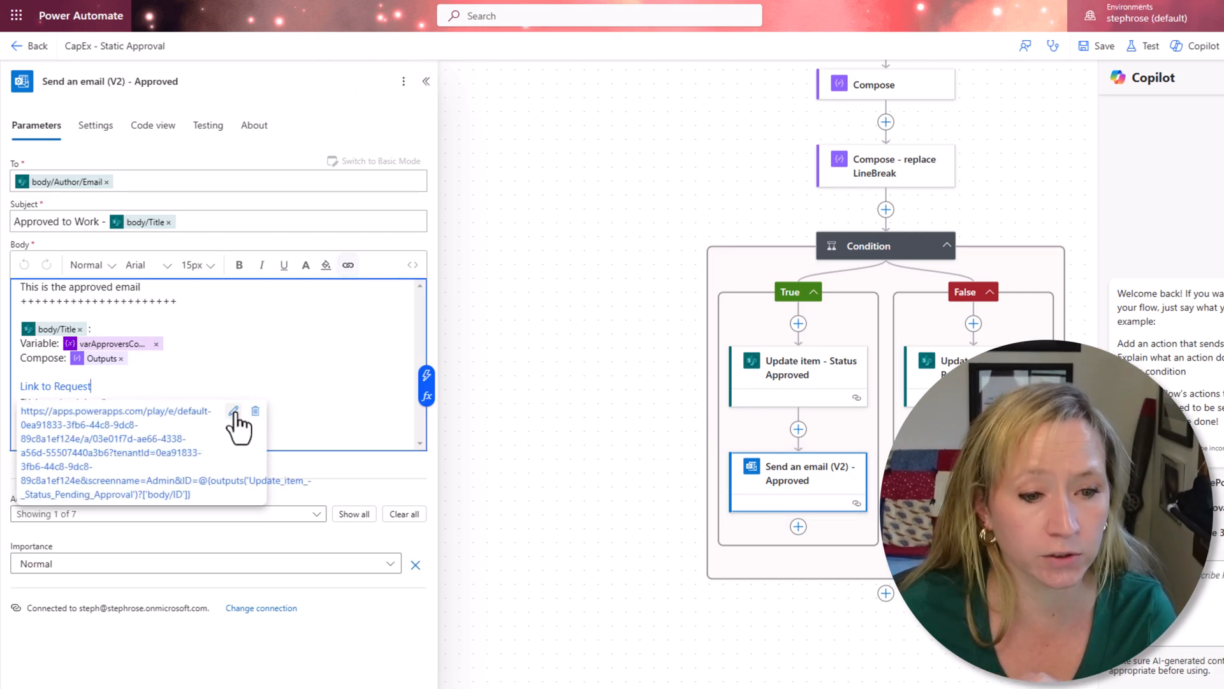
pyautogui.click(235, 410)
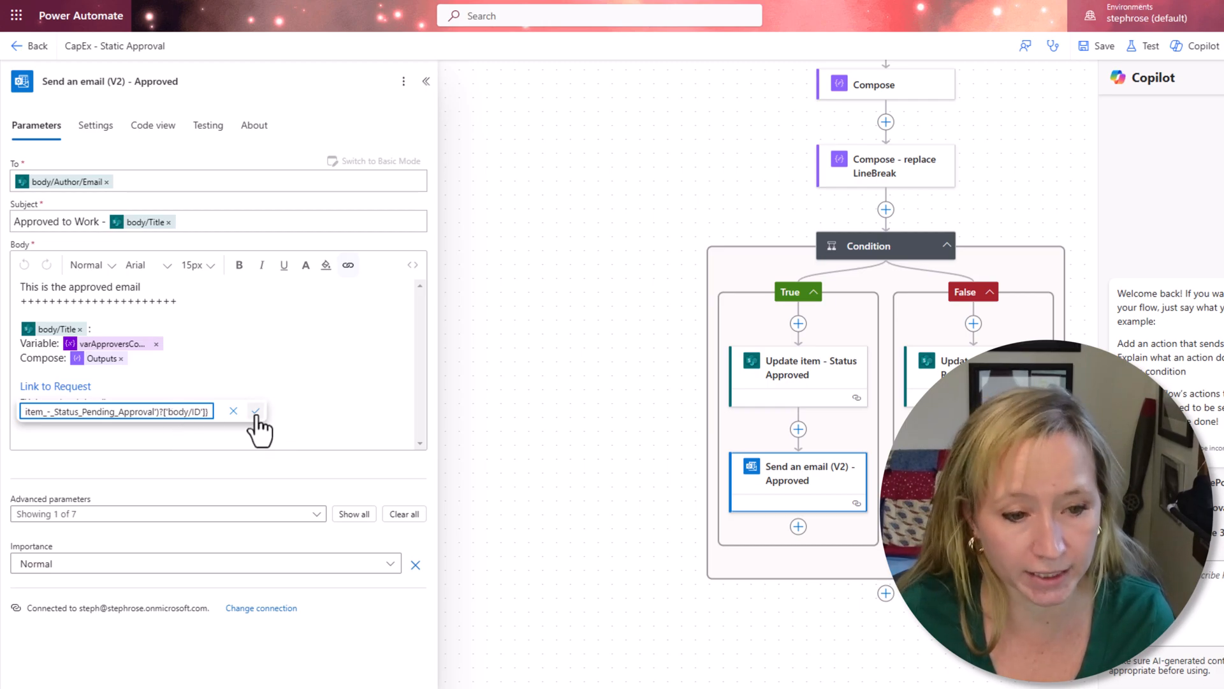
pyautogui.click(256, 411)
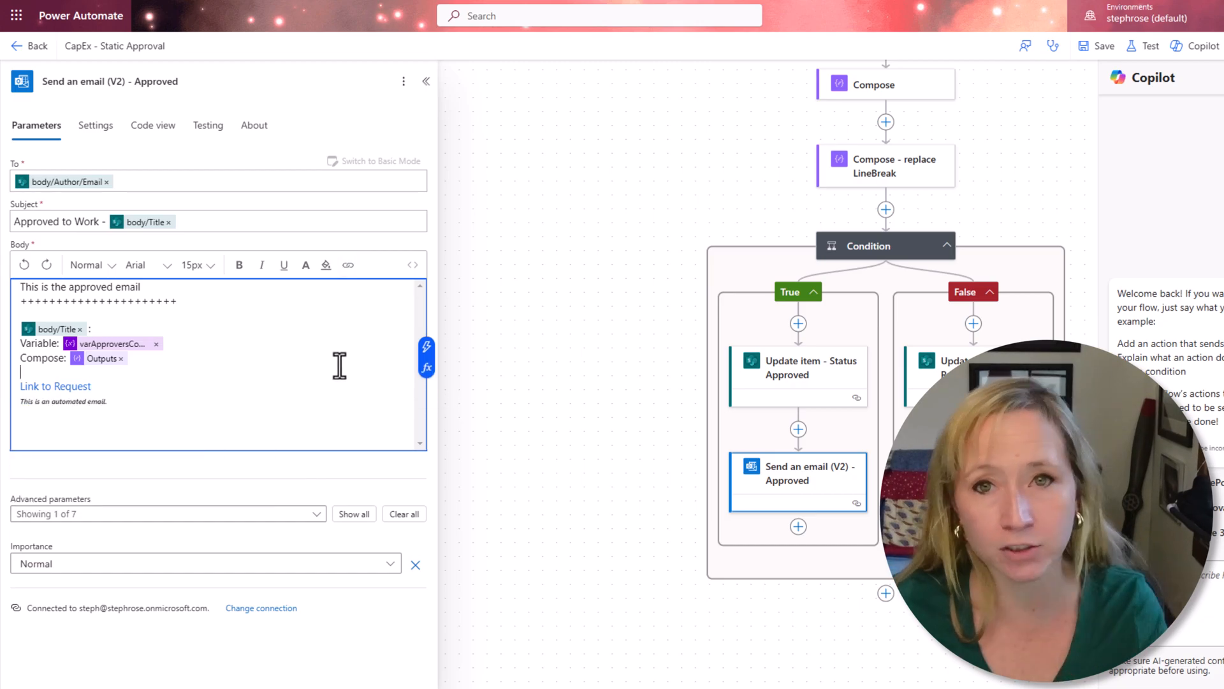
pyautogui.click(412, 265)
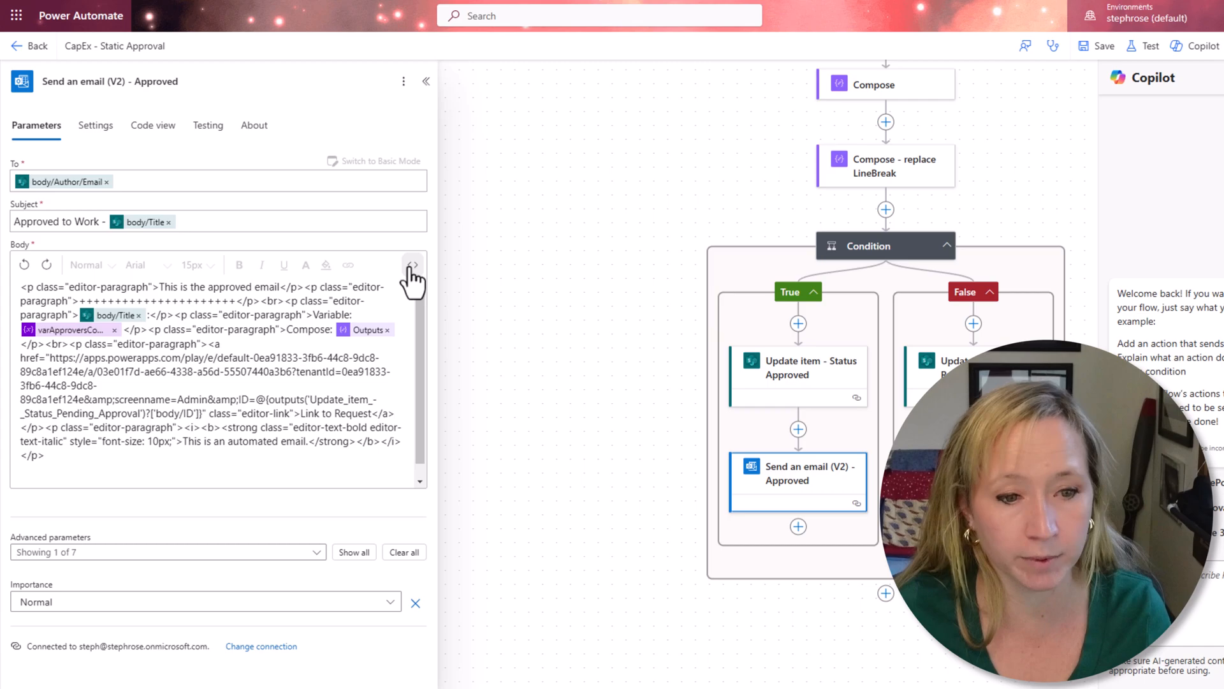
pyautogui.click(412, 265)
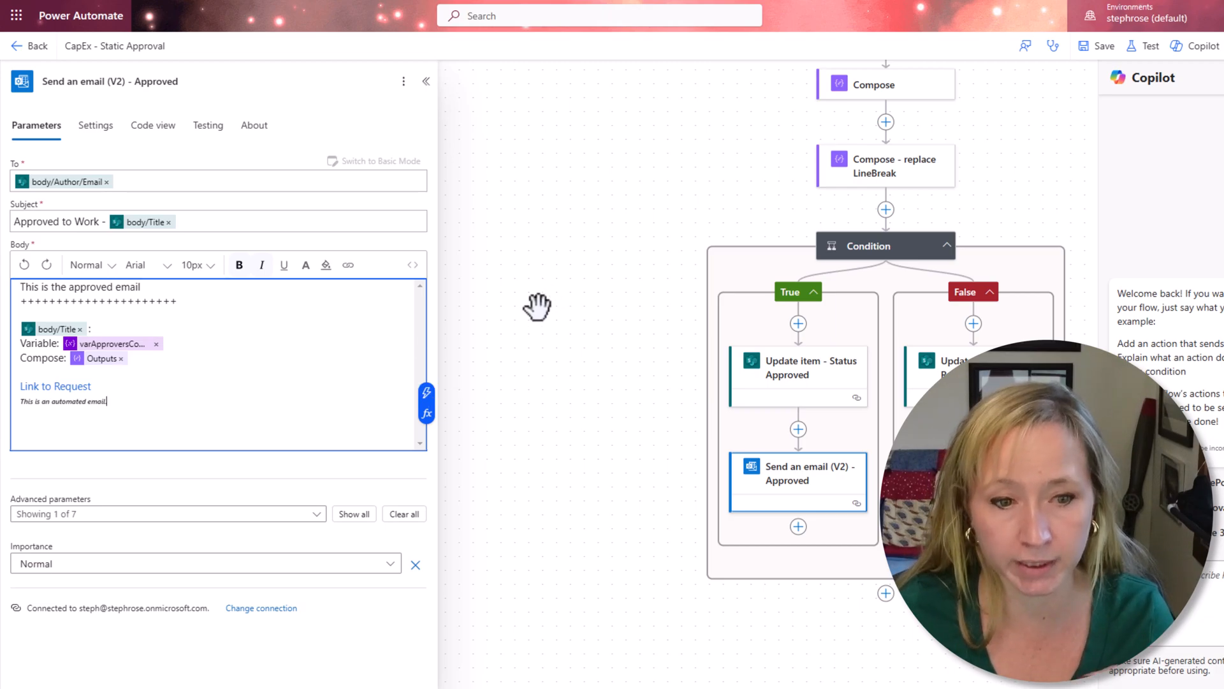
pyautogui.moveTo(486, 153)
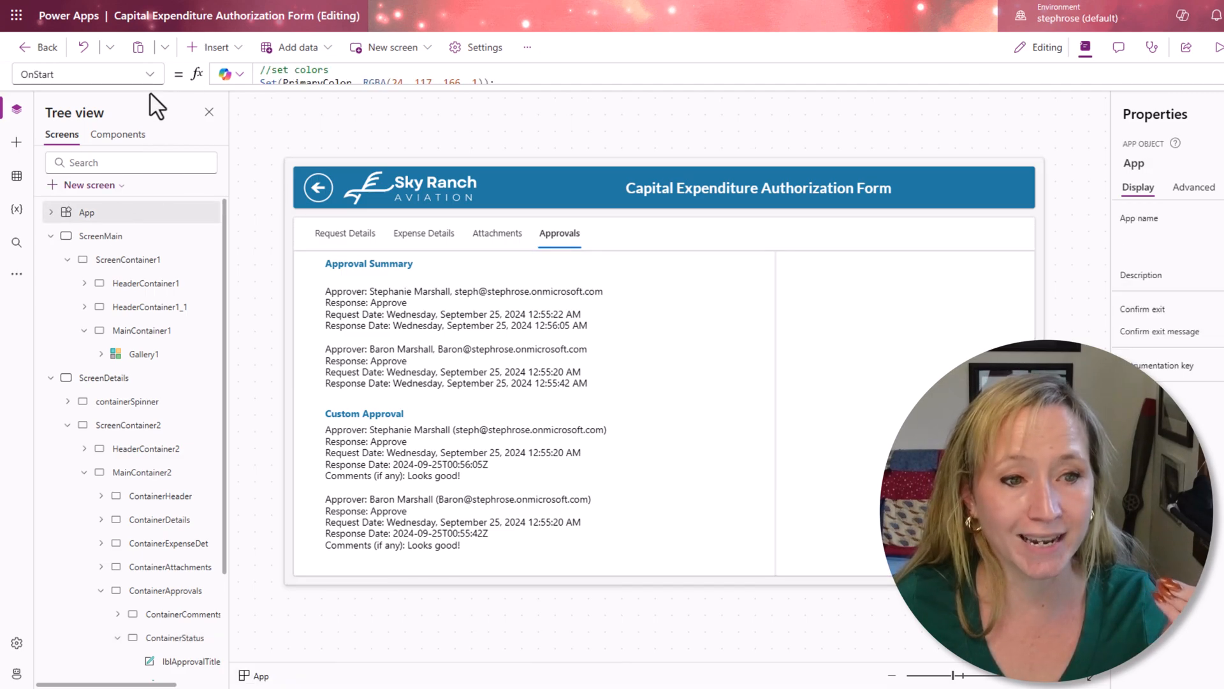
# Step: Review the App StartScreen Switch formula (Admin to ScreenDetails, User to ScreenMain), then select ScreenMain
pyautogui.click(86, 74)
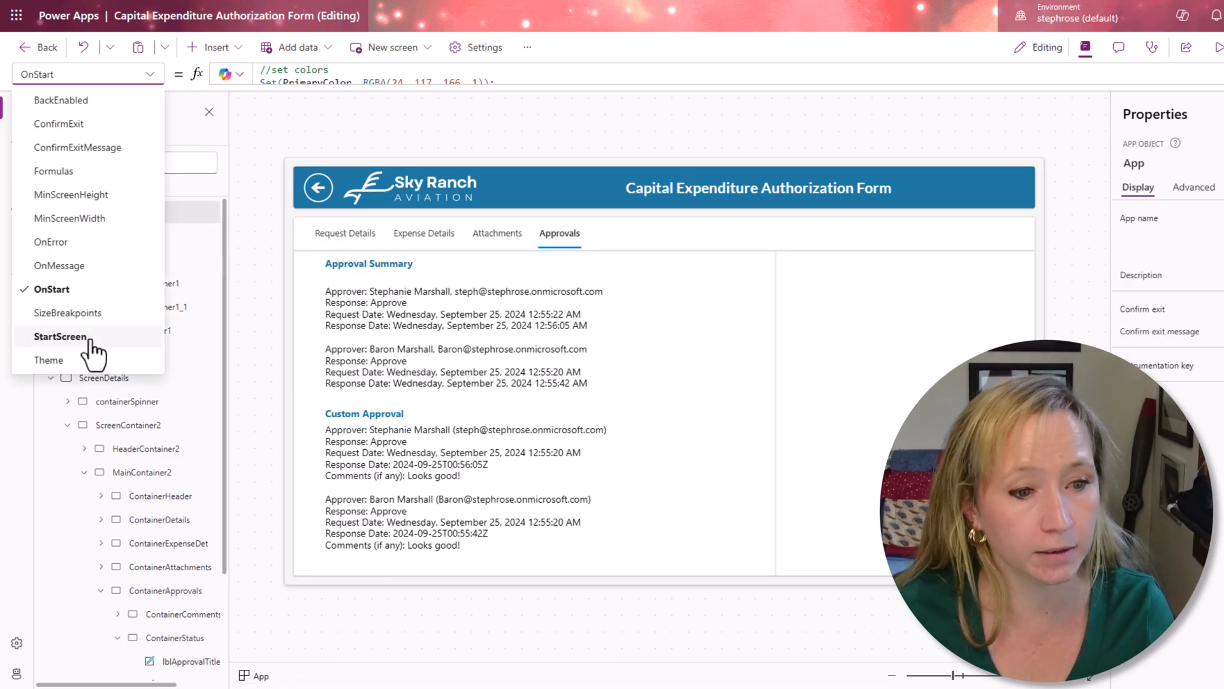
pyautogui.click(60, 336)
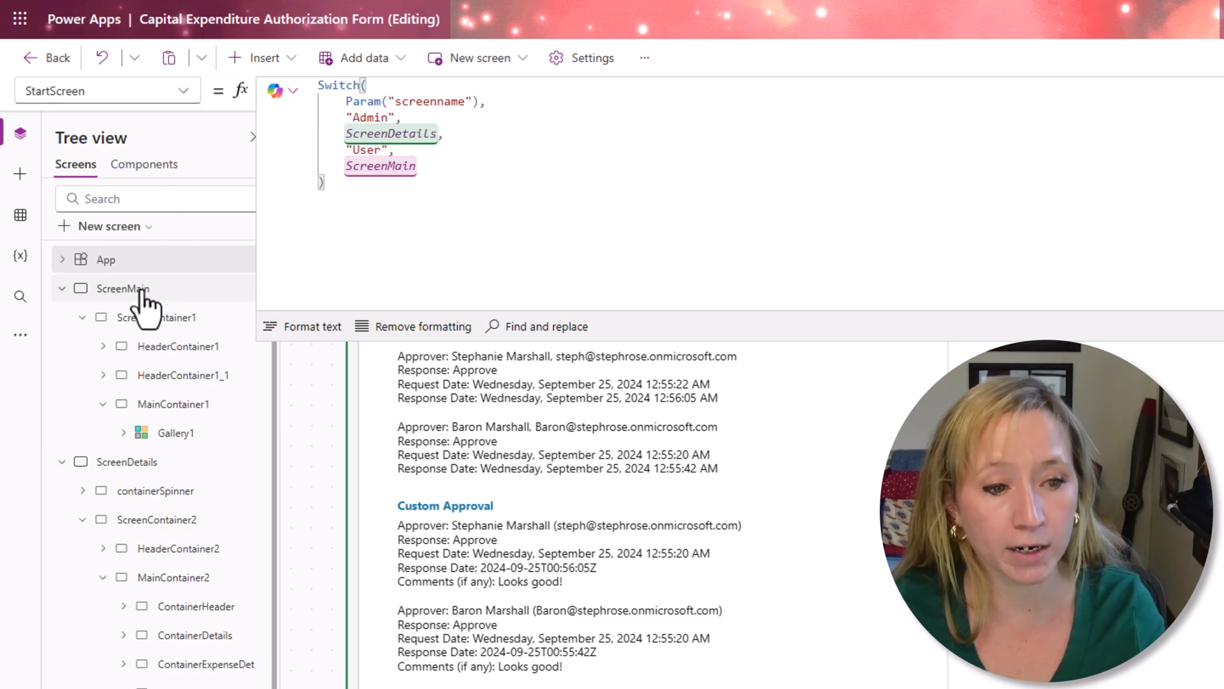
pyautogui.moveTo(156, 301)
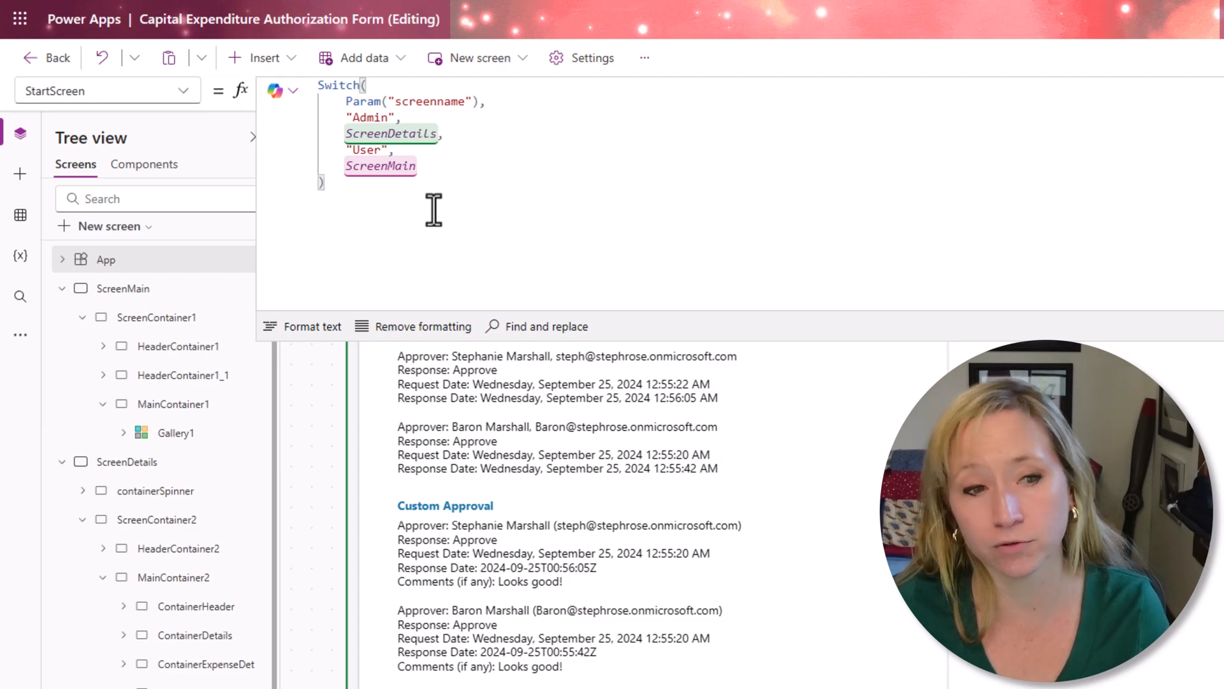
pyautogui.moveTo(466, 121)
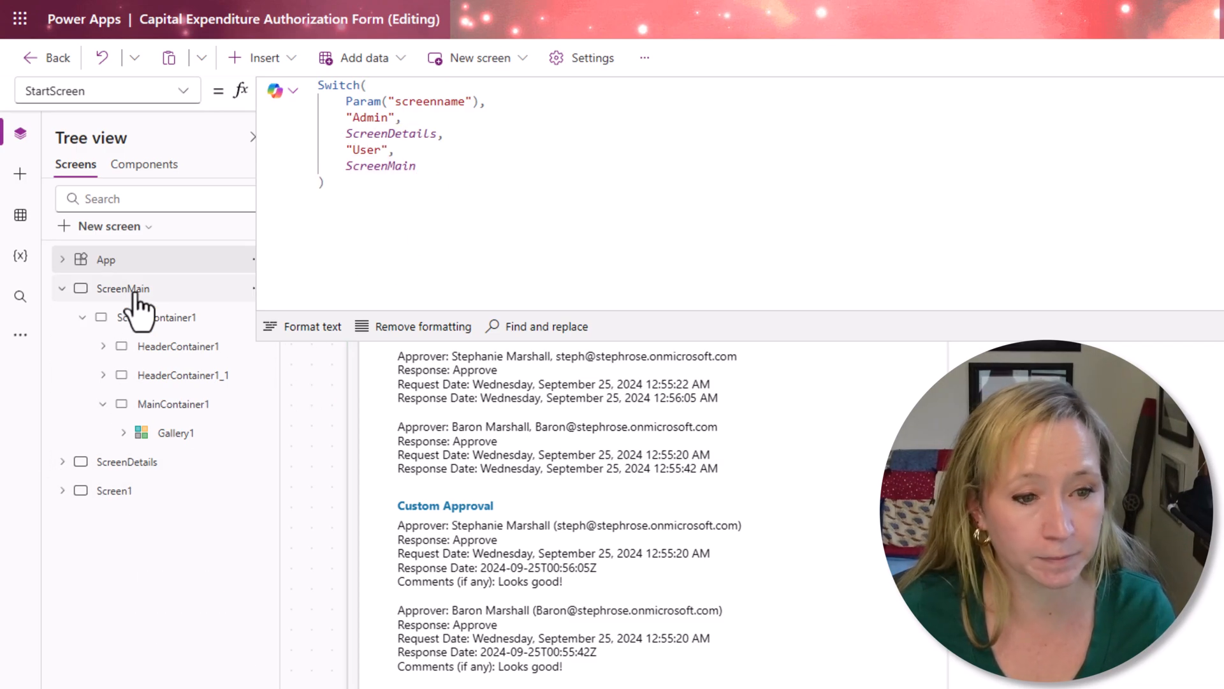
pyautogui.click(123, 288)
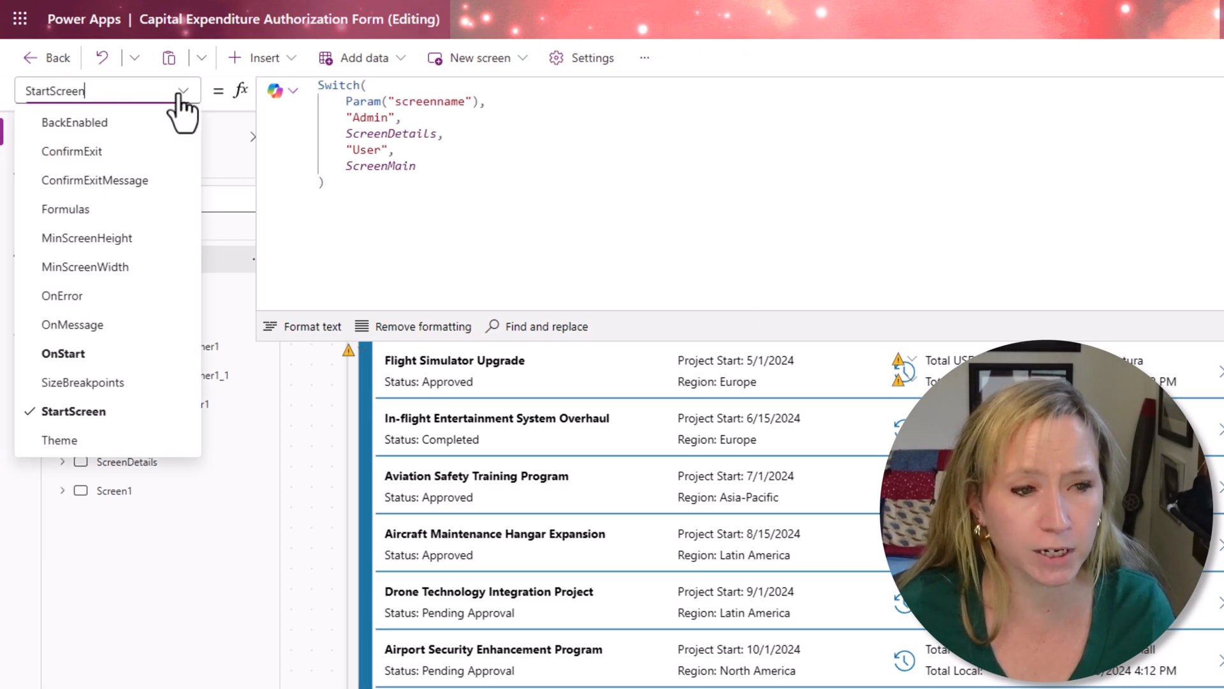
pyautogui.click(63, 352)
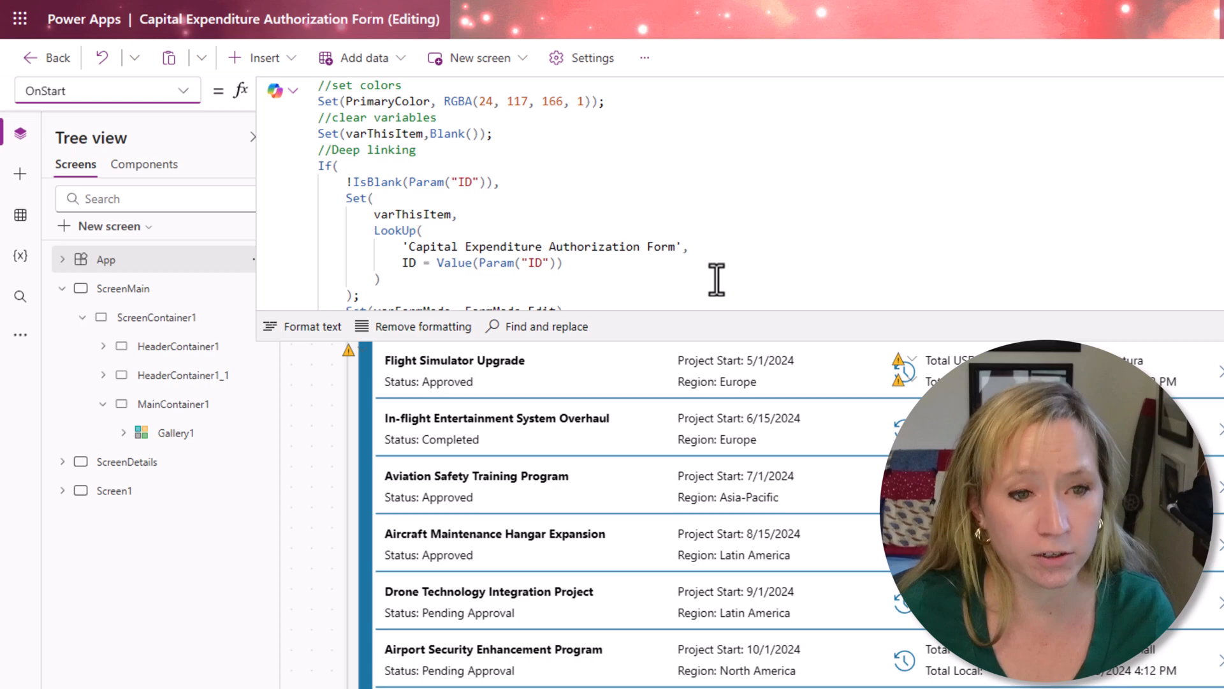
# Step: Scroll the OnStart formula to the //Deep linking If(!IsBlank(Param("ID"))) block
pyautogui.scroll(-3)
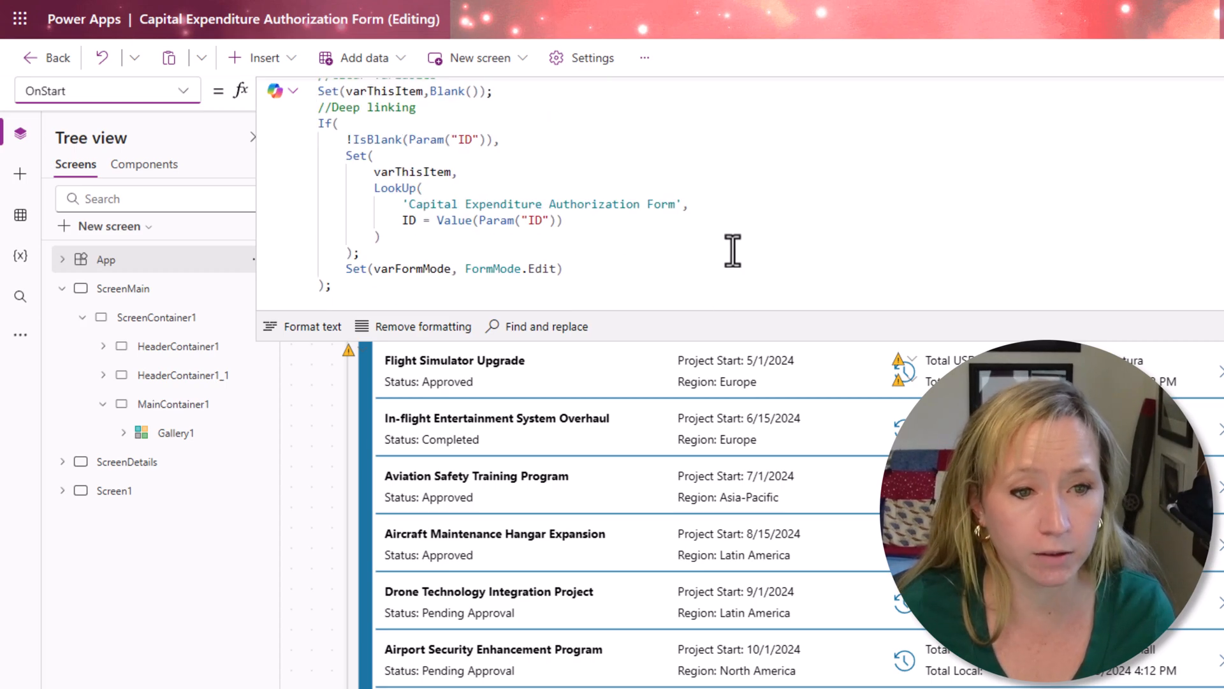
pyautogui.moveTo(685, 305)
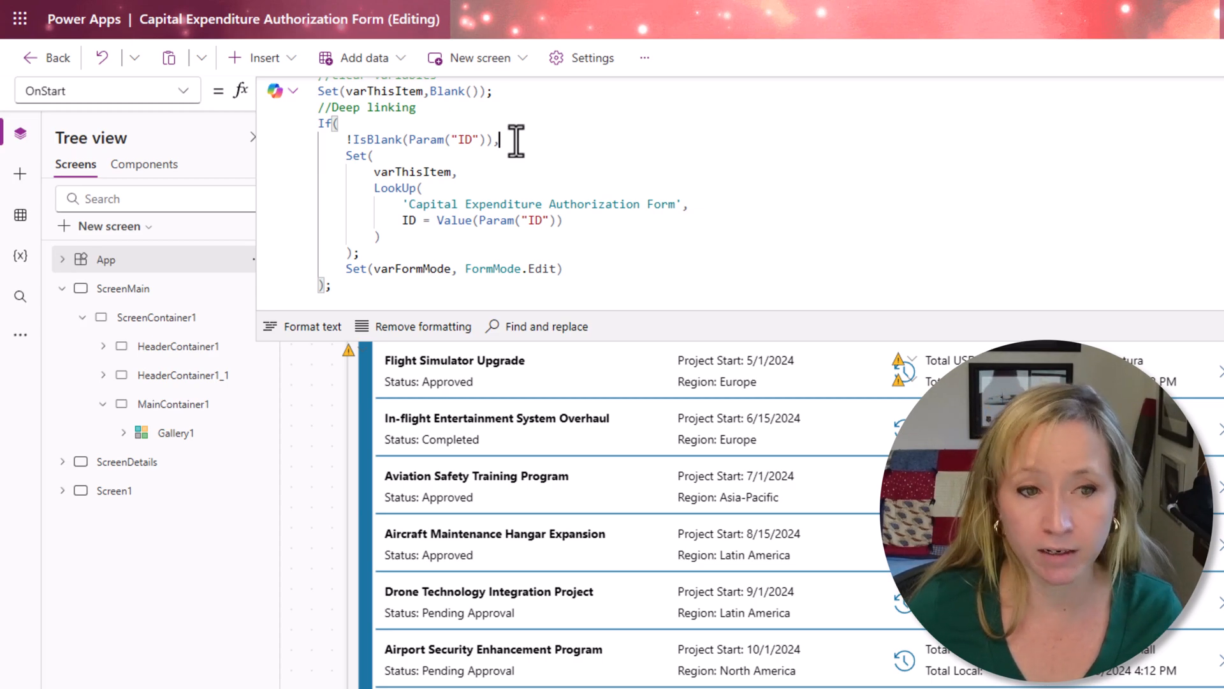
pyautogui.moveTo(536, 20)
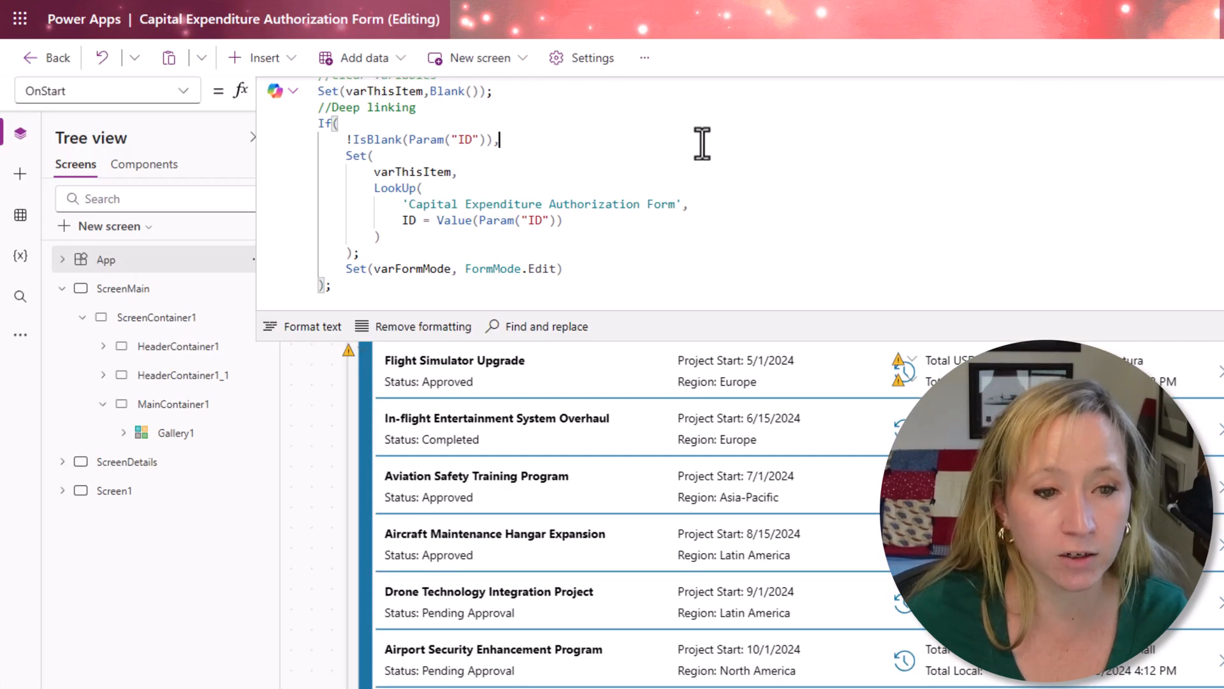
pyautogui.moveTo(573, 123)
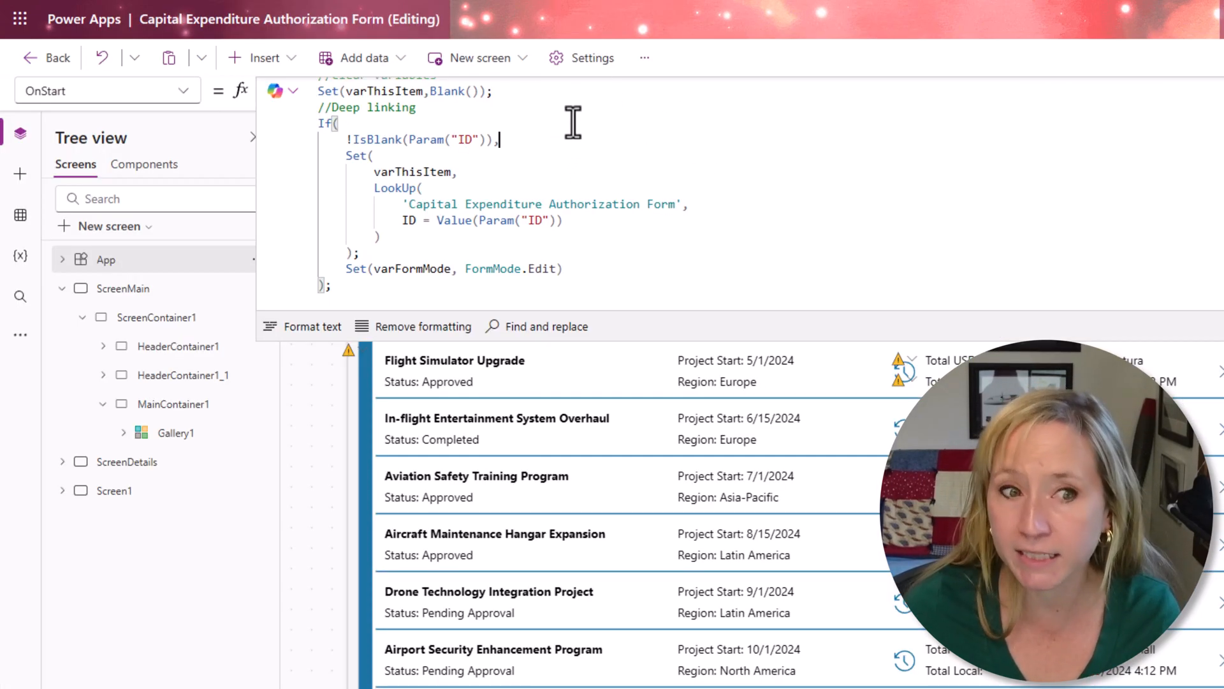